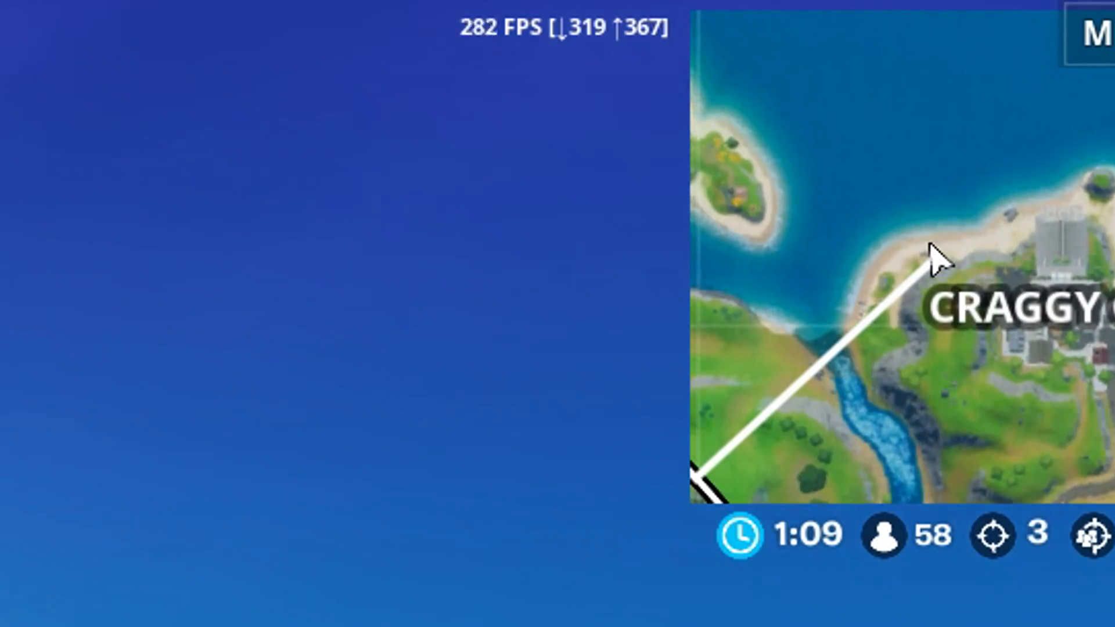
# Leave the match and bring up Fortnite's Item Shop with featured and daily items.
pyautogui.rightClick(213, 22)
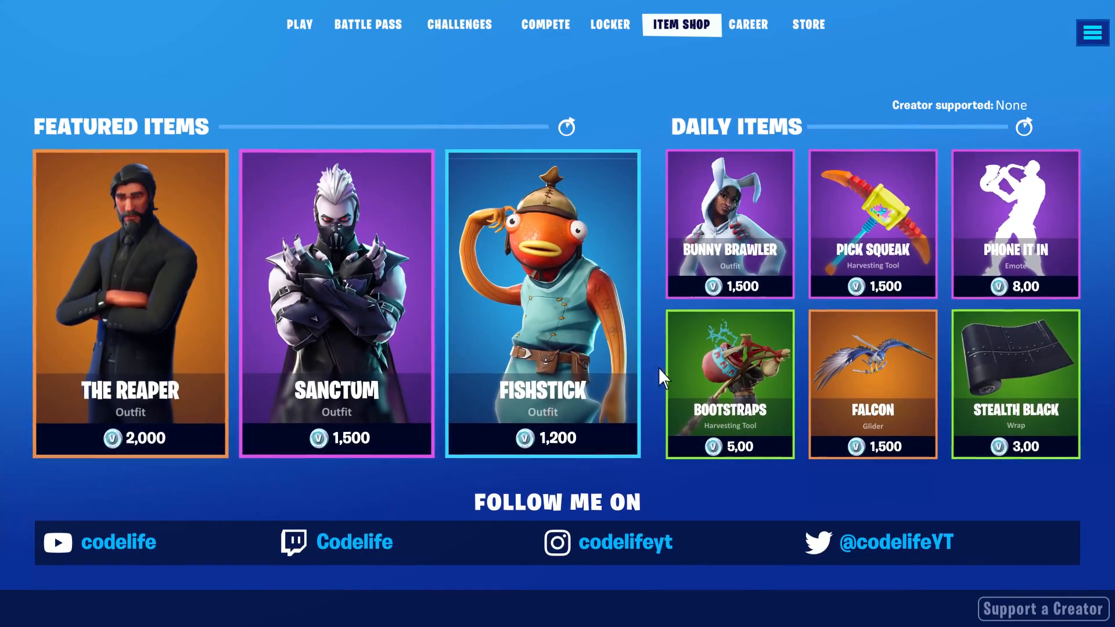
# Enter creator code CODELIFE in Support a Creator and accept it.
pyautogui.click(1042, 608)
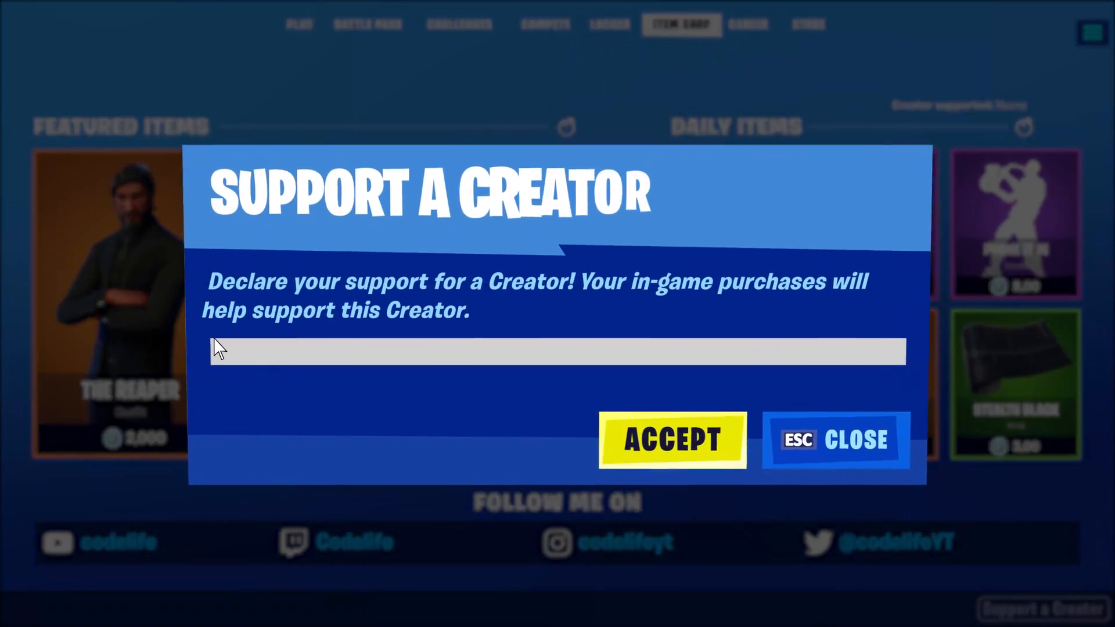
pyautogui.write('CODELI')
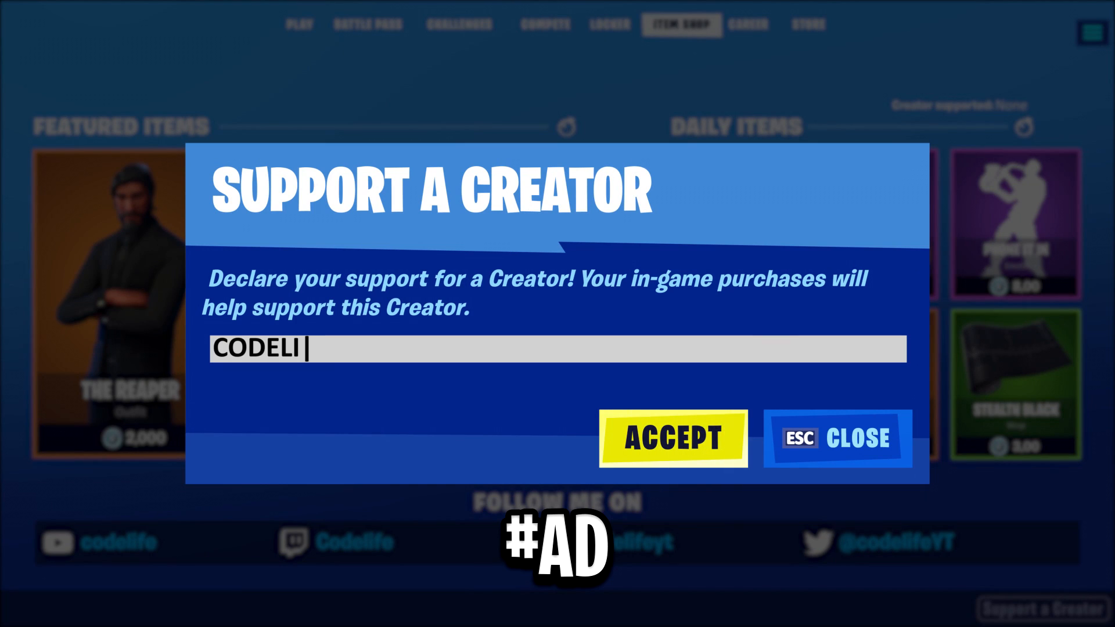
pyautogui.write('FE')
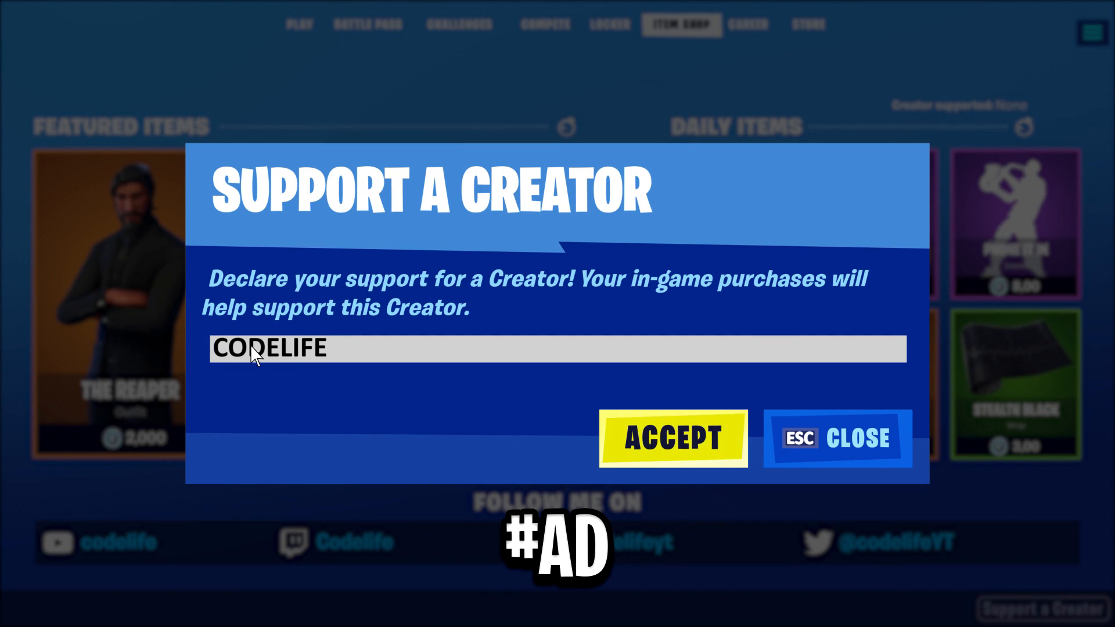
pyautogui.click(671, 437)
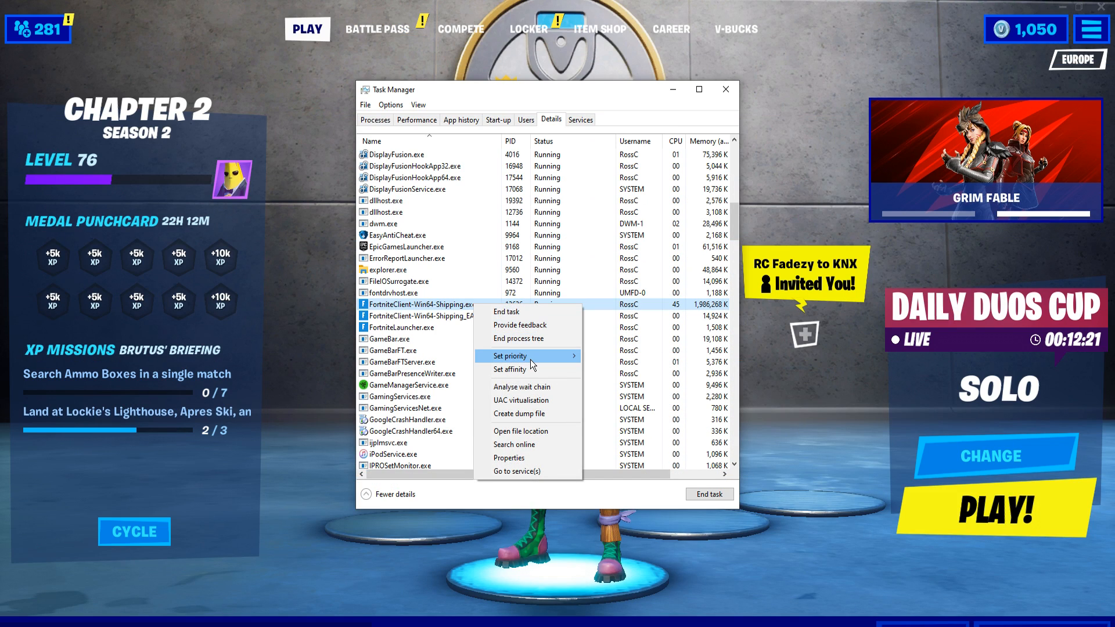
# Choose the Battle Royale game mode to return to the lobby.
pyautogui.click(509, 356)
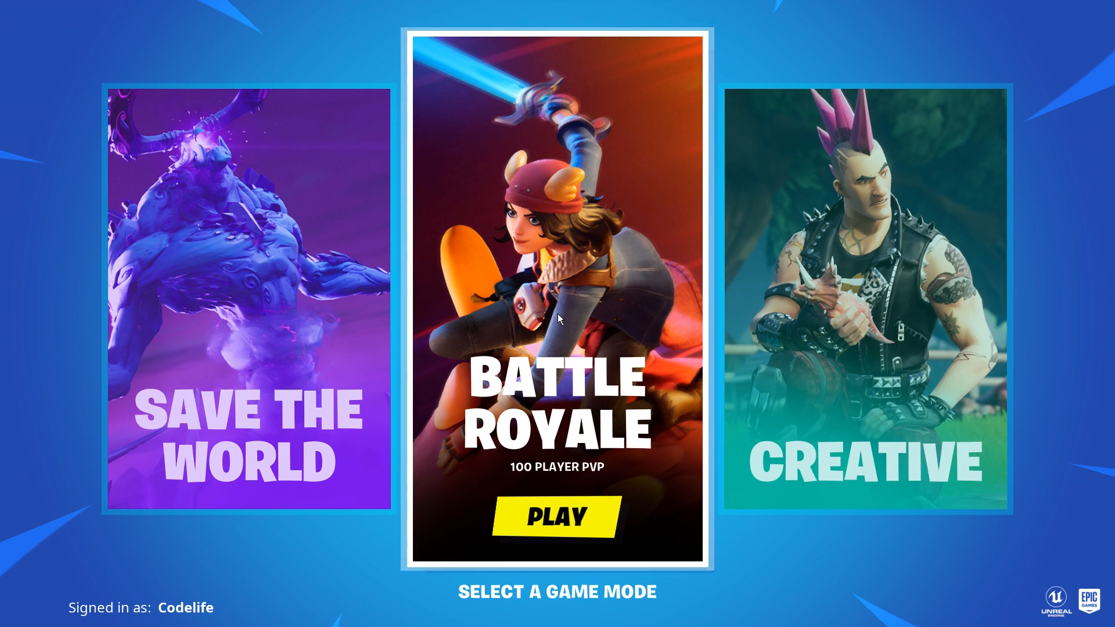
pyautogui.click(557, 515)
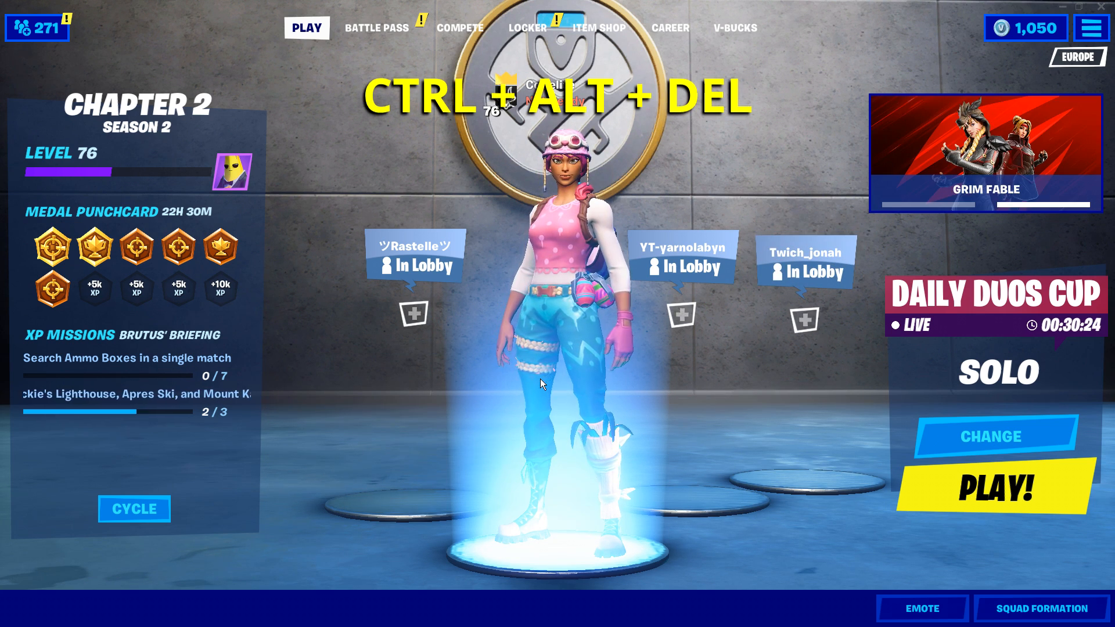
# Launch Task Manager via Ctrl+Alt+Del and the taskbar menu.
pyautogui.press('ctrl+alt+delete')
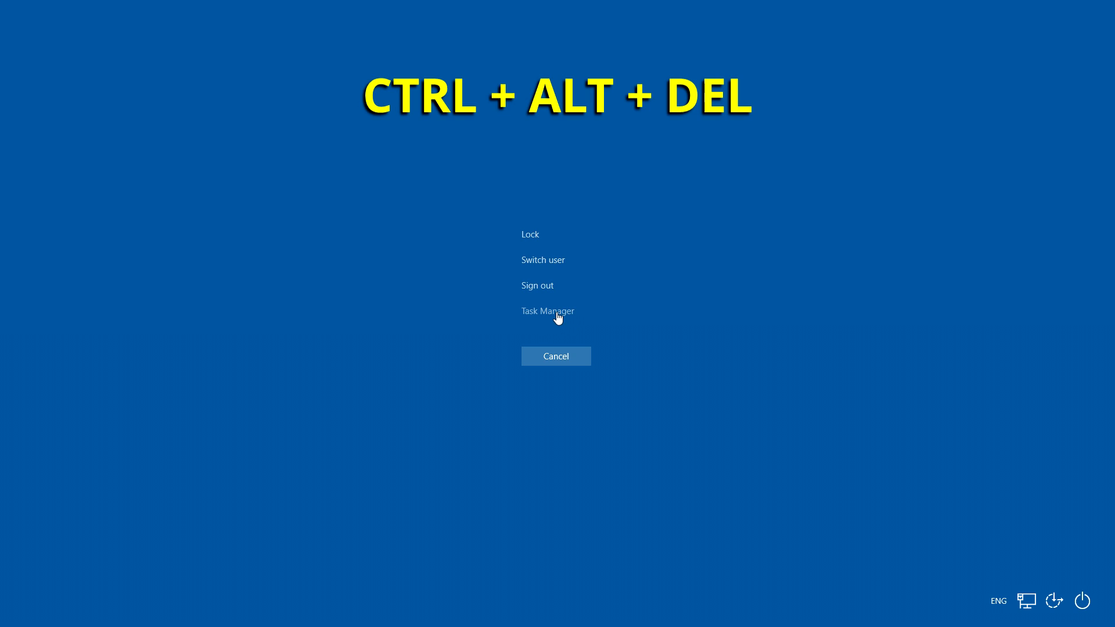
pyautogui.click(557, 356)
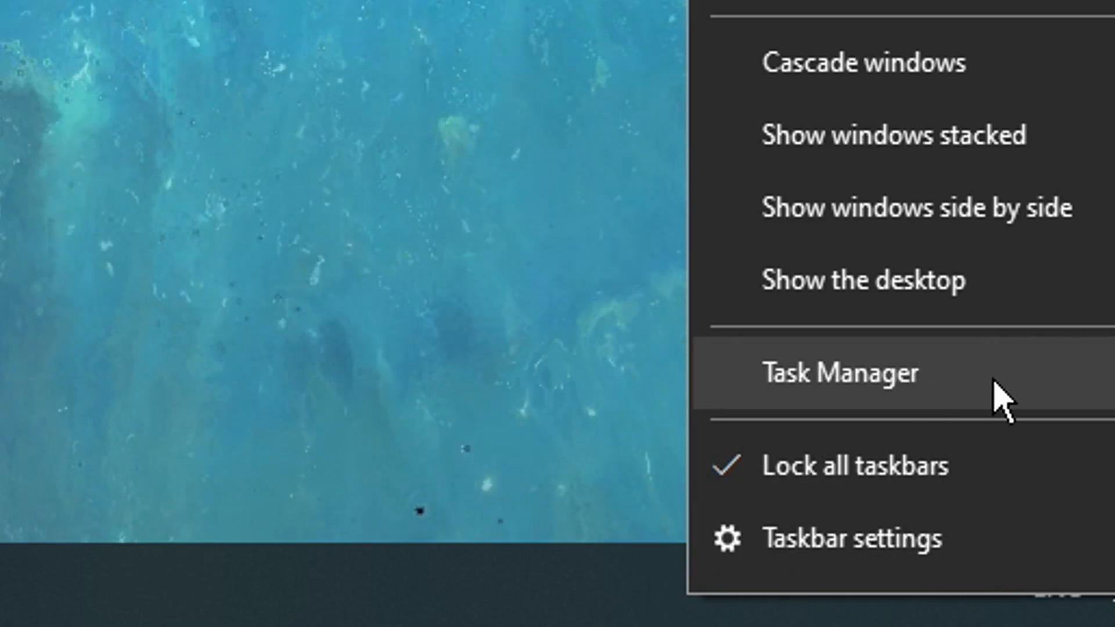
pyautogui.click(839, 374)
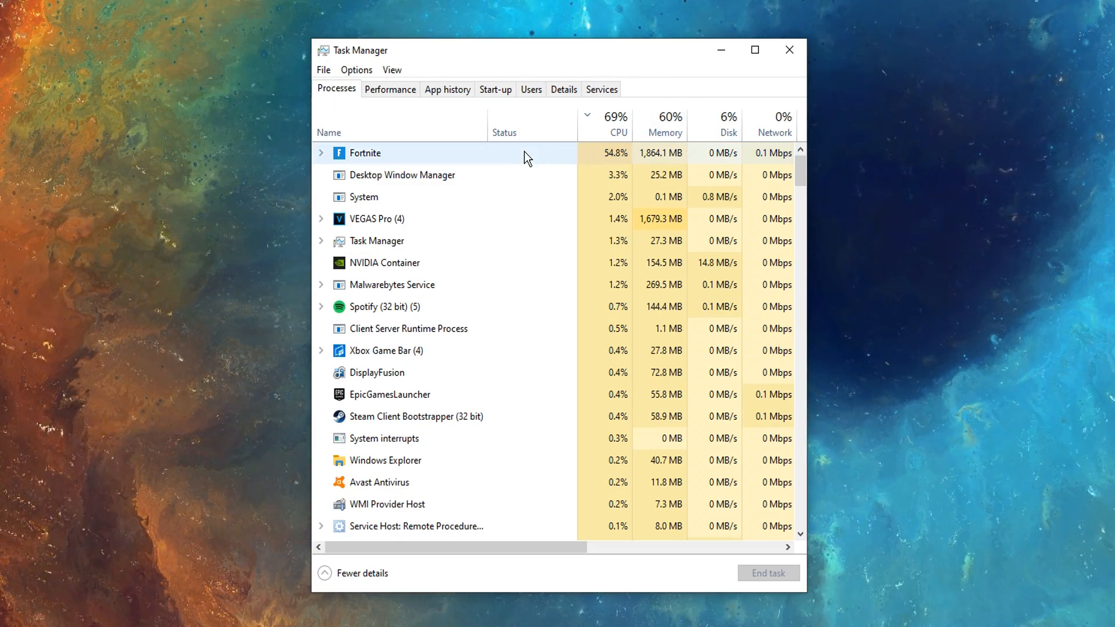
# In the Details list, open FortniteClient-Win64-Shipping.exe's priority options.
pyautogui.click(563, 89)
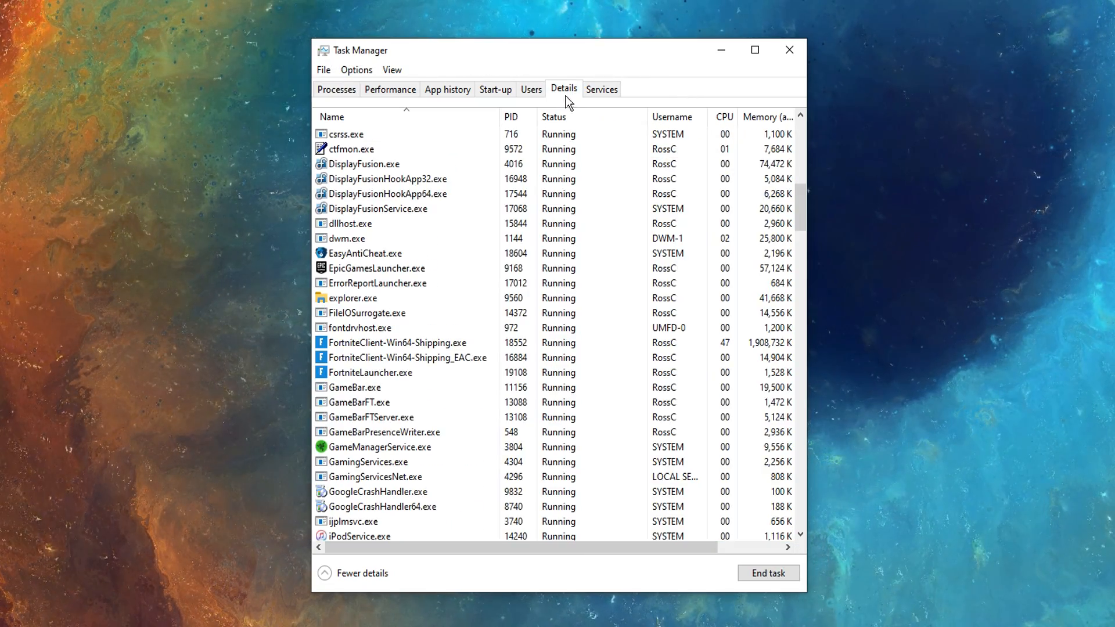
pyautogui.click(397, 342)
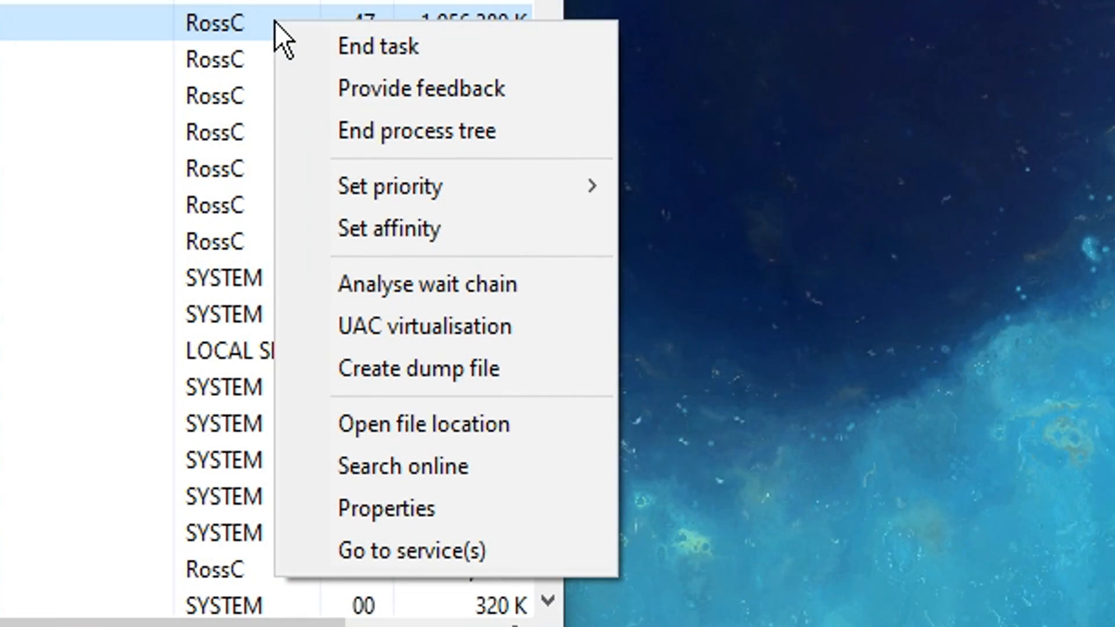
pyautogui.moveTo(406, 193)
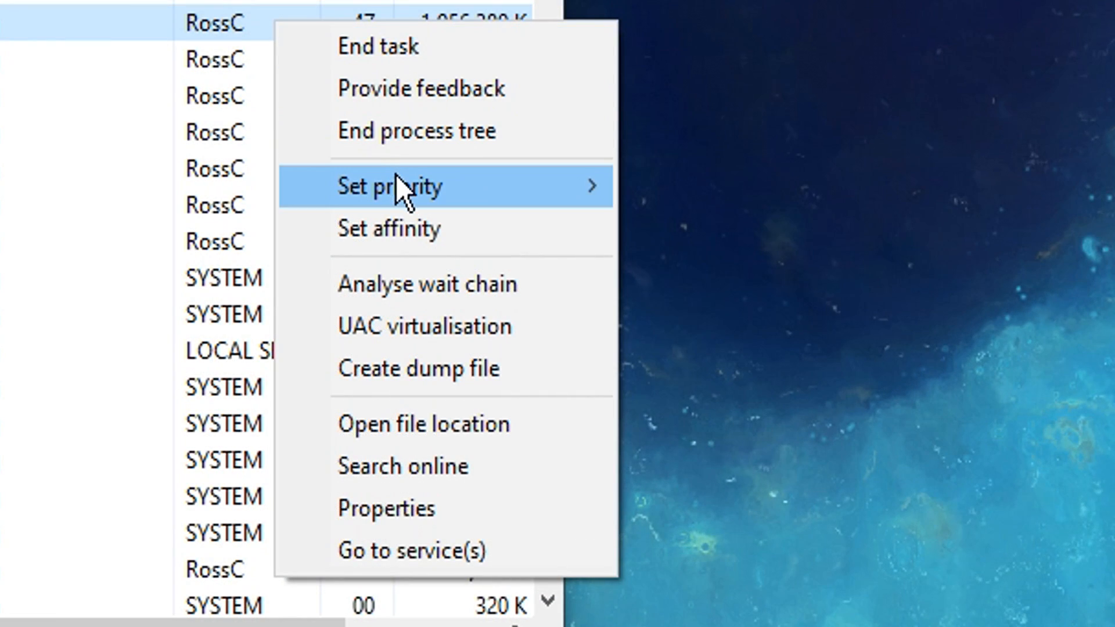
pyautogui.moveTo(391, 186)
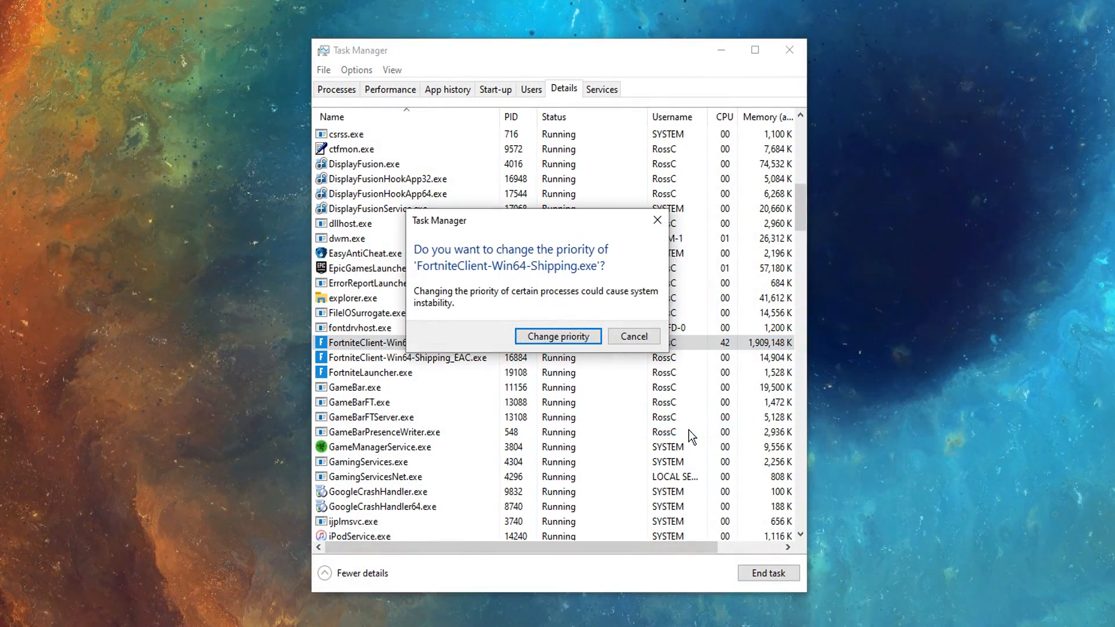
# Confirm the Fortnite client priority change and dismiss the Access is denied error.
pyautogui.click(558, 335)
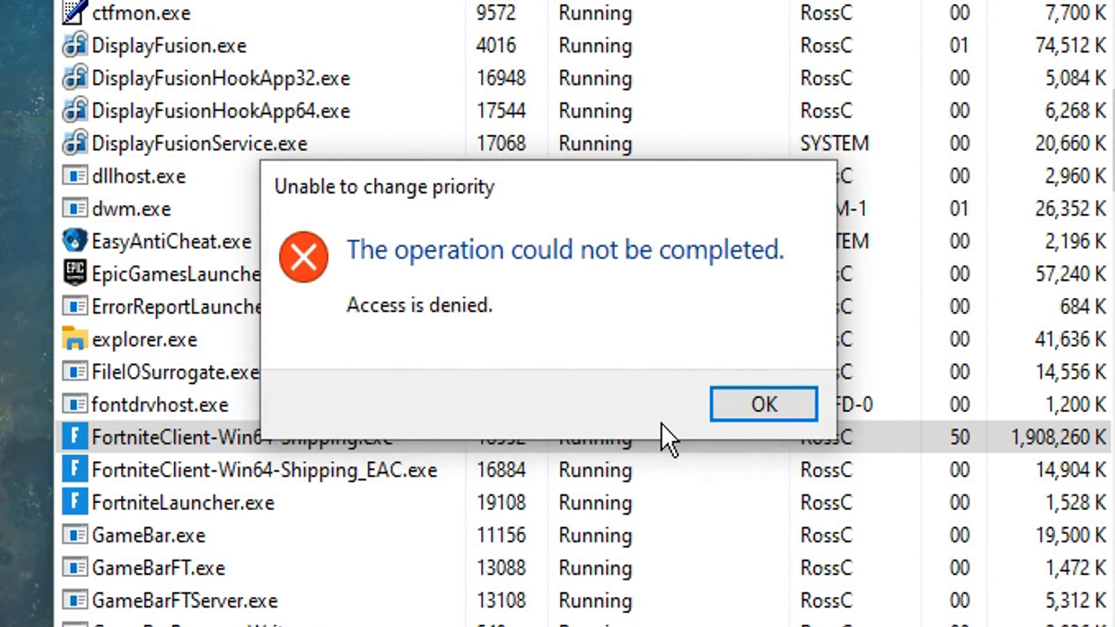
pyautogui.click(763, 404)
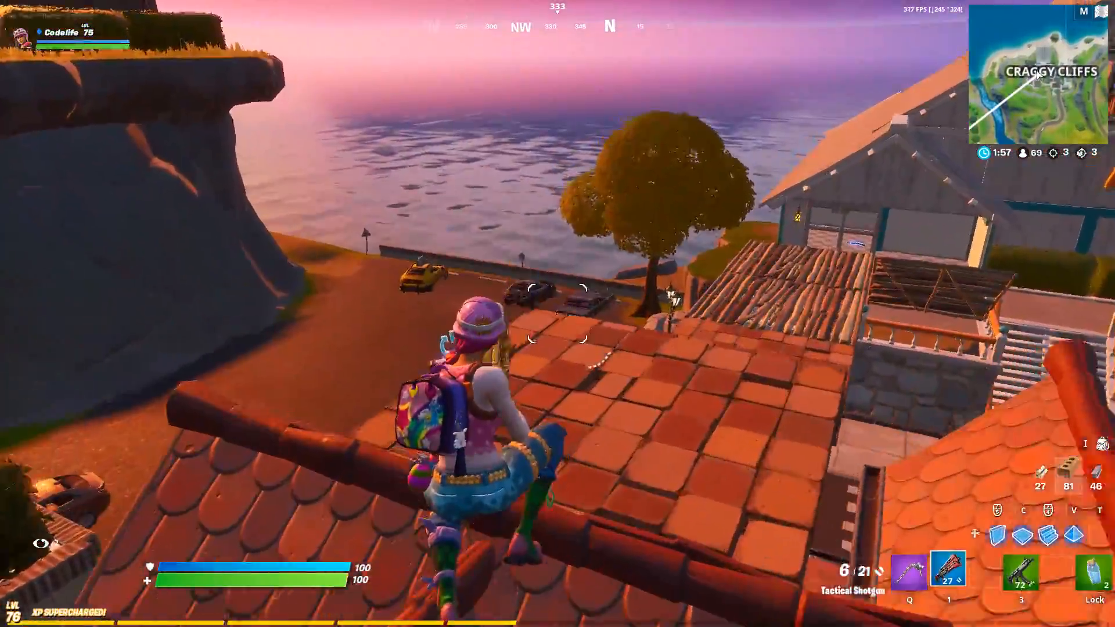
# Exit the Fortnite match back to the Windows desktop.
pyautogui.rightClick(444, 342)
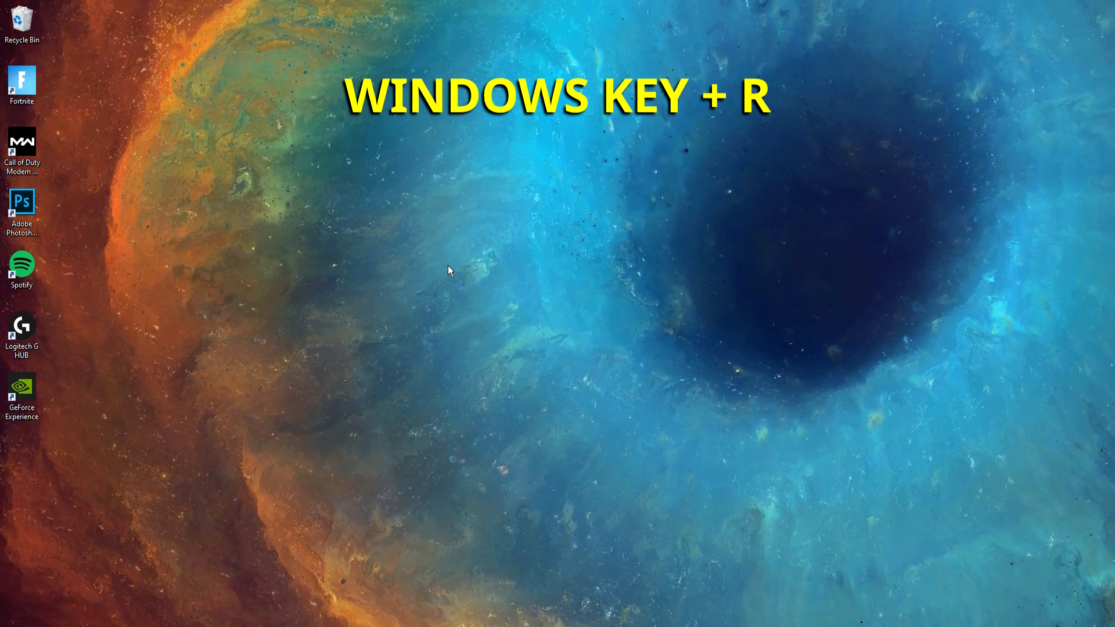
# Run regedit and allow Registry Editor through User Account Control.
pyautogui.write('regedit')
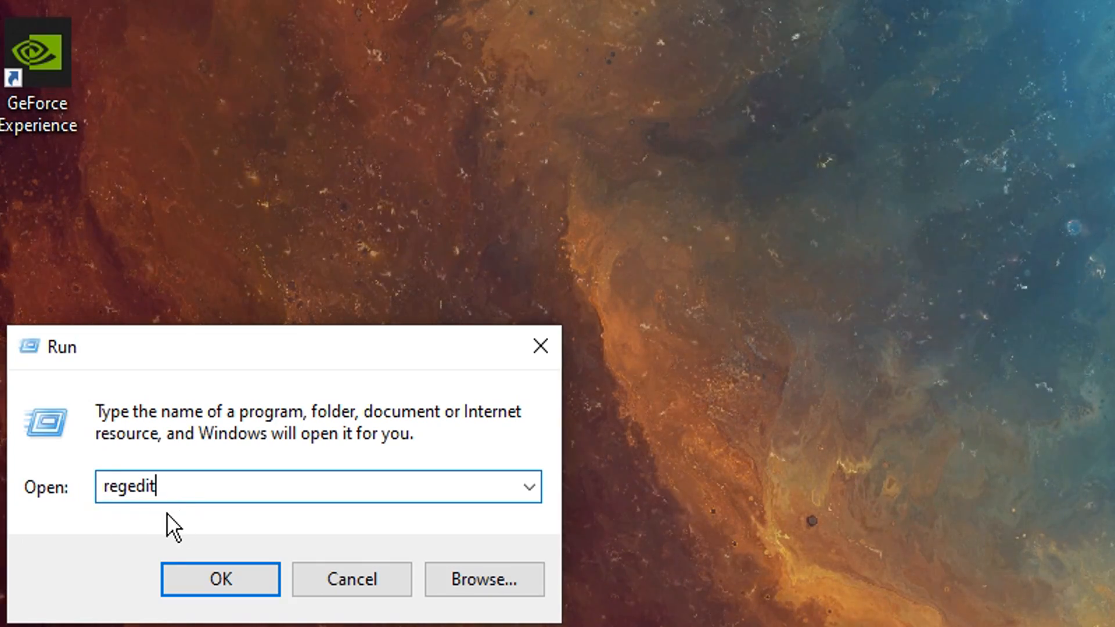
pyautogui.click(220, 579)
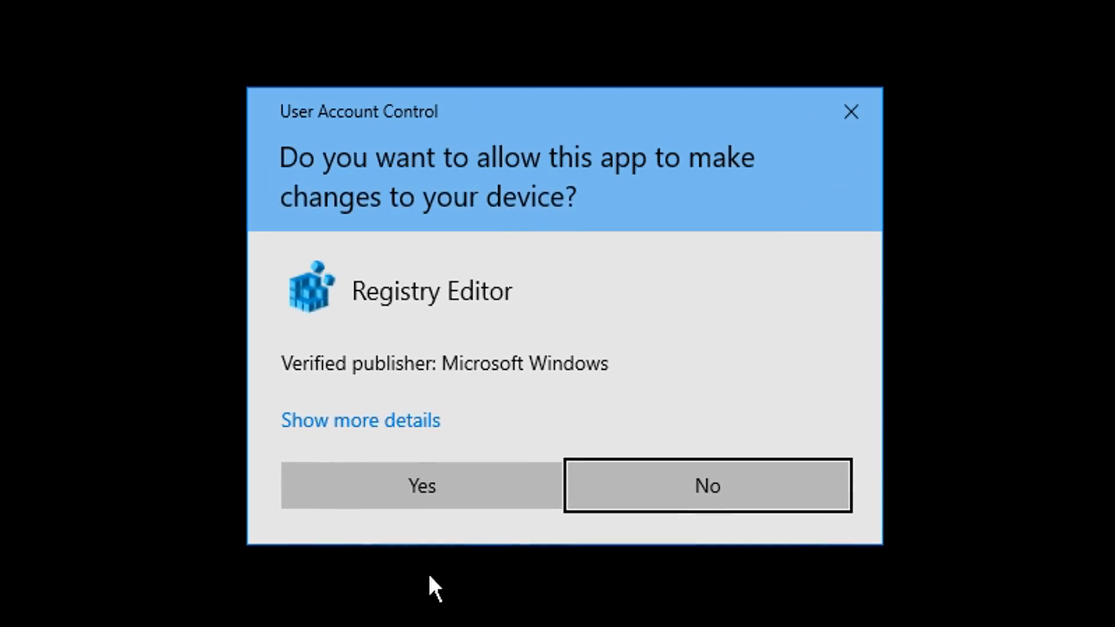
pyautogui.click(420, 486)
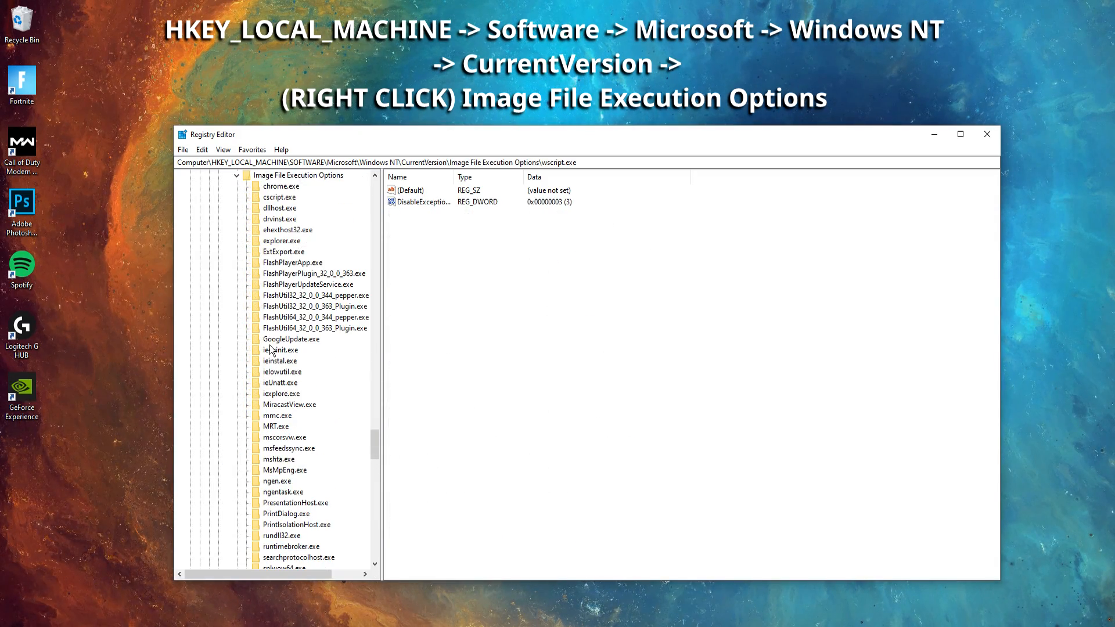
# Add key FortniteClient-Win64-Shipping.exe under Image File Execution Options and select it.
pyautogui.rightClick(298, 306)
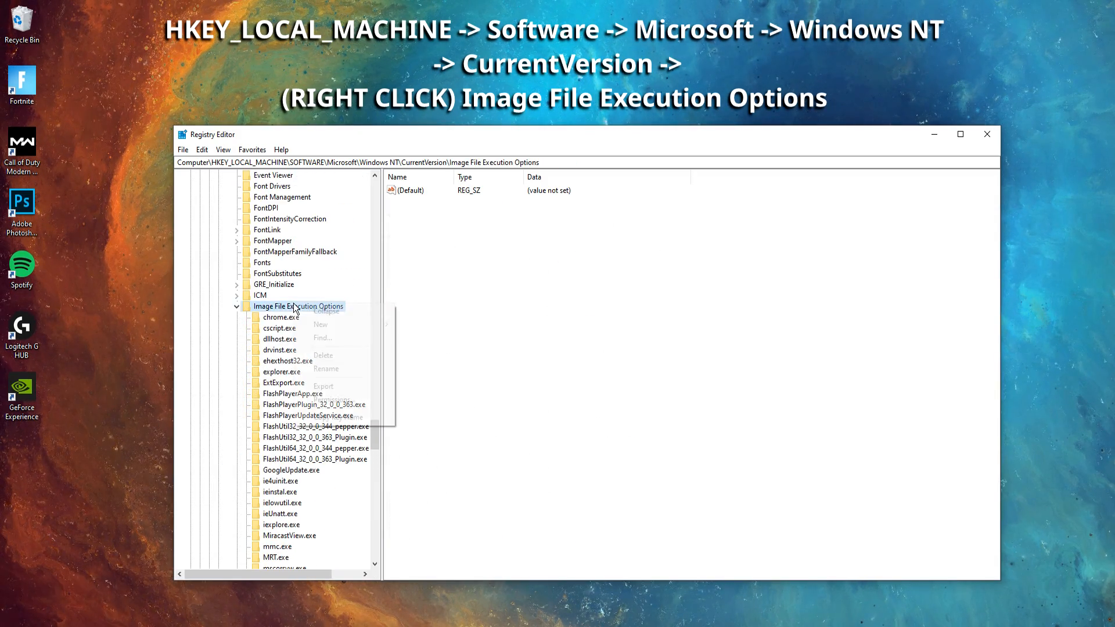
pyautogui.moveTo(320, 324)
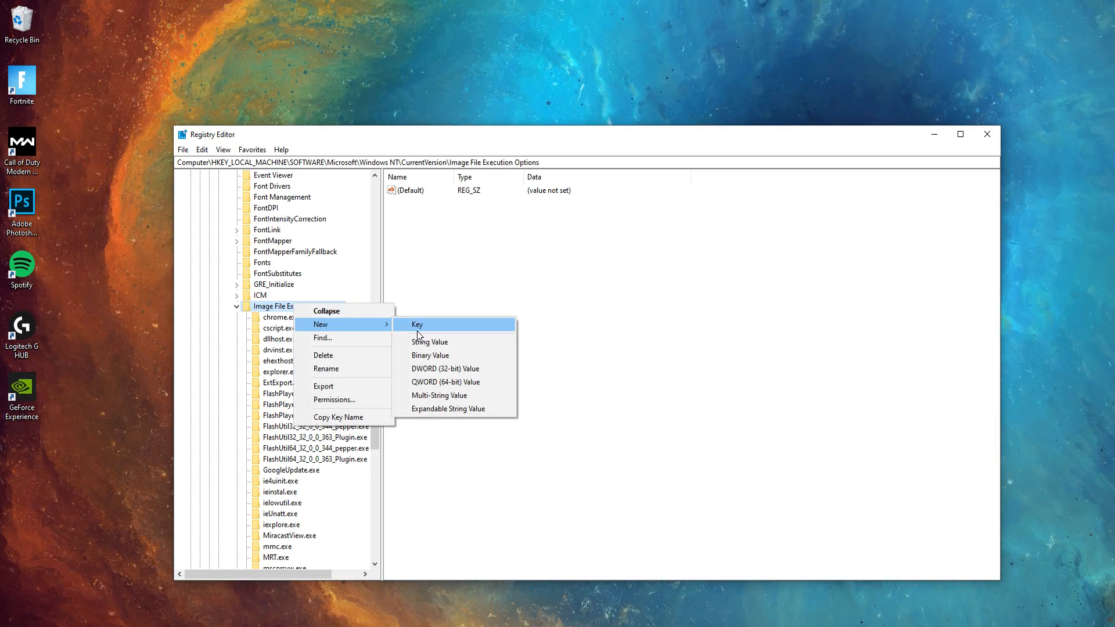
pyautogui.click(417, 325)
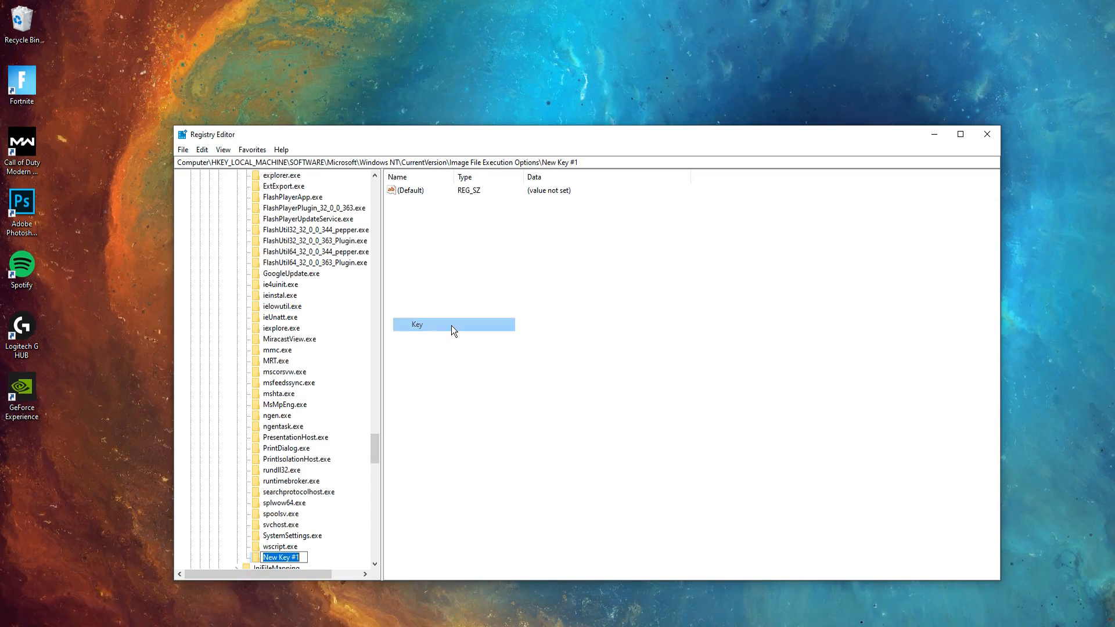
pyautogui.scroll(-3)
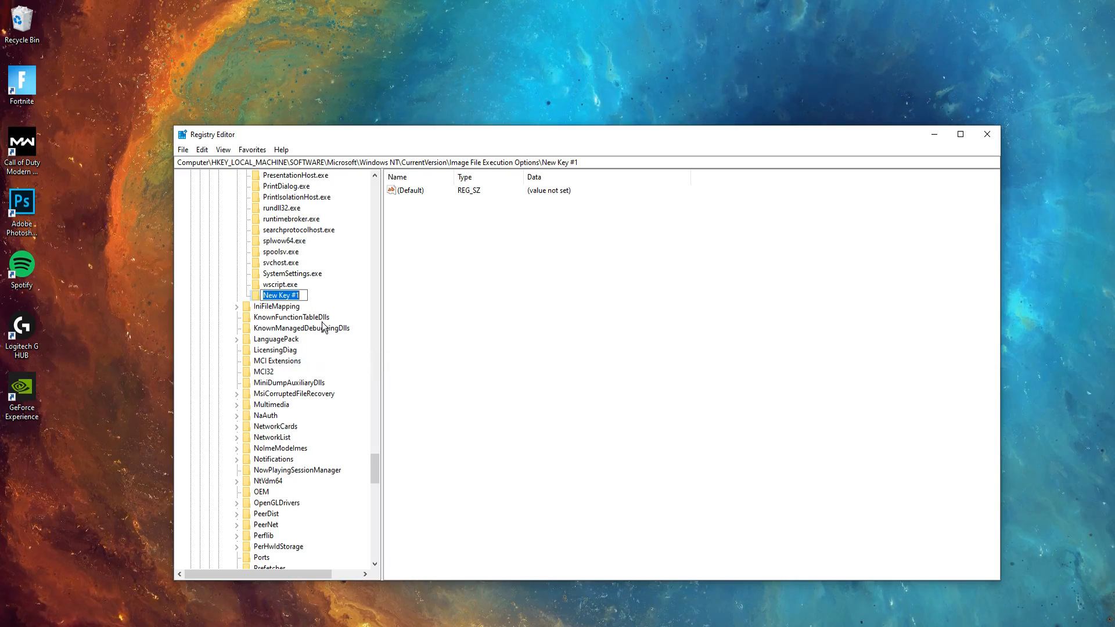
pyautogui.write('FortniteClient-Win64-Shipping.exe')
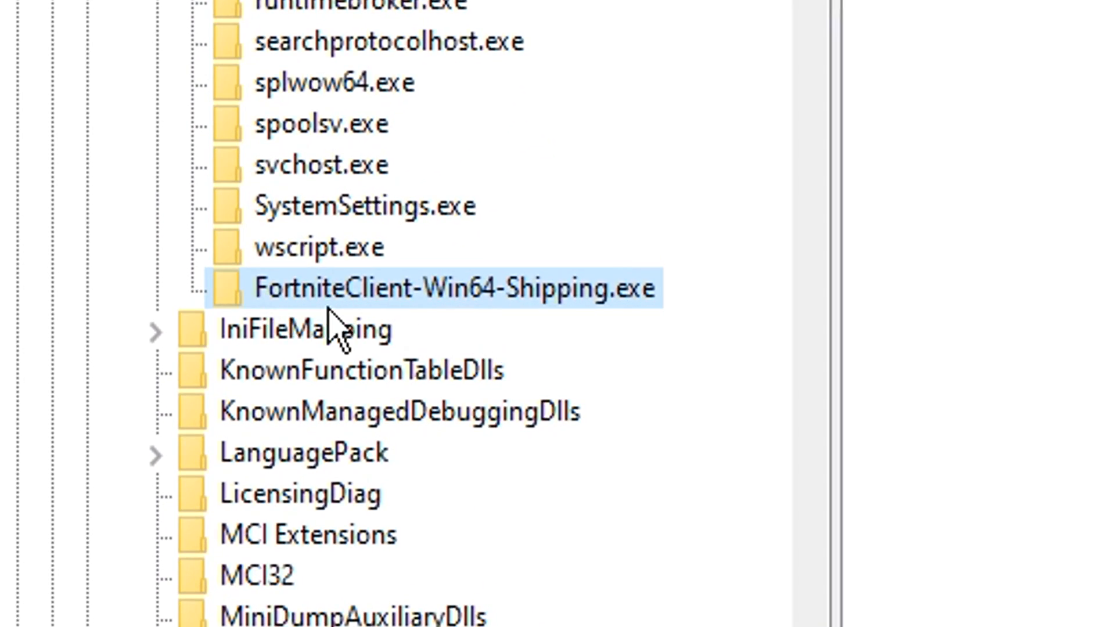
pyautogui.moveTo(291, 355)
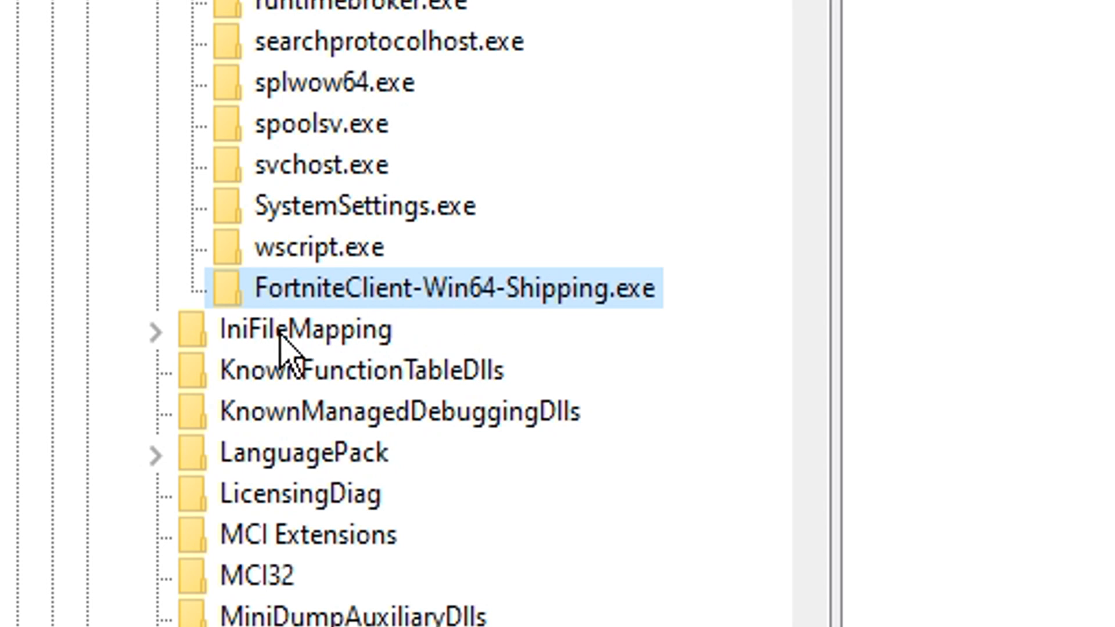
pyautogui.moveTo(476, 363)
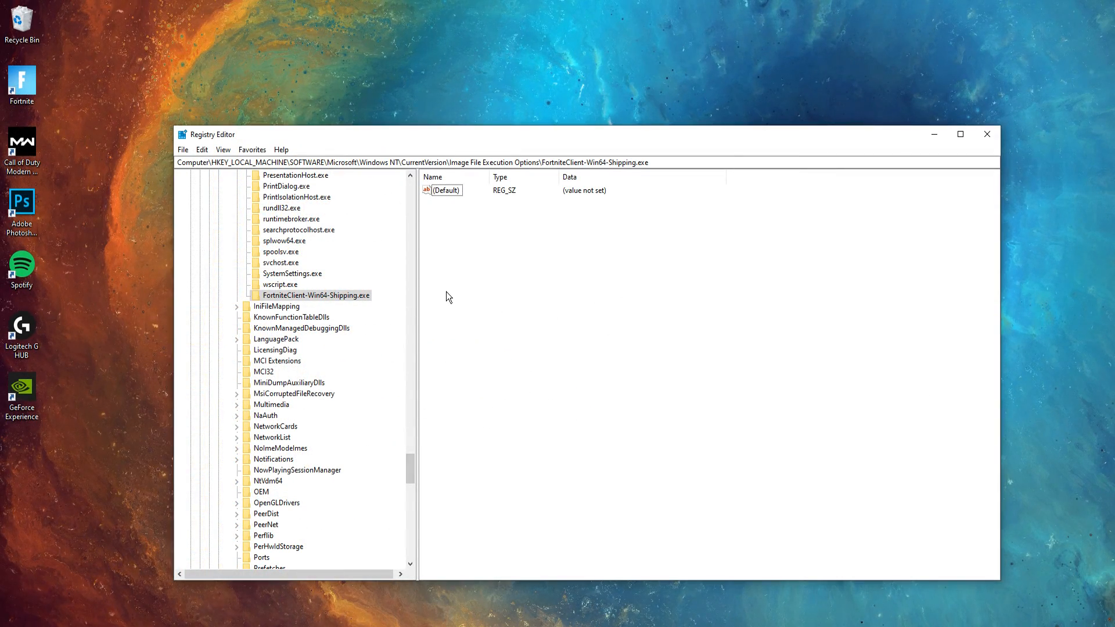
pyautogui.click(316, 295)
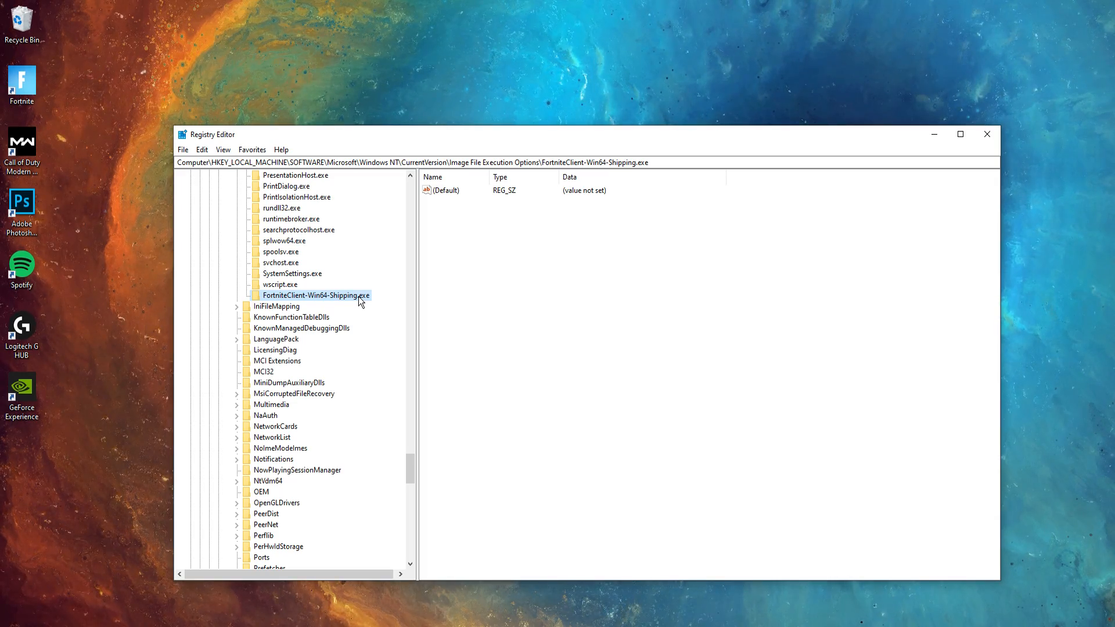
# Create a new subkey under FortniteClient-Win64-Shipping.exe and name it PerfOptions.
pyautogui.rightClick(317, 295)
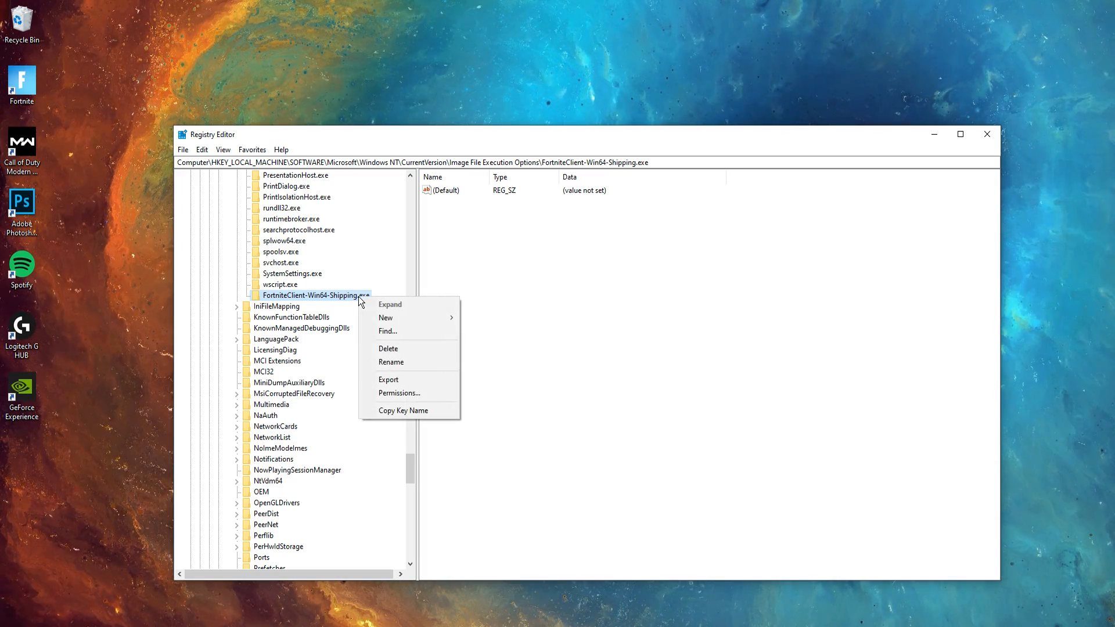
pyautogui.moveTo(385, 317)
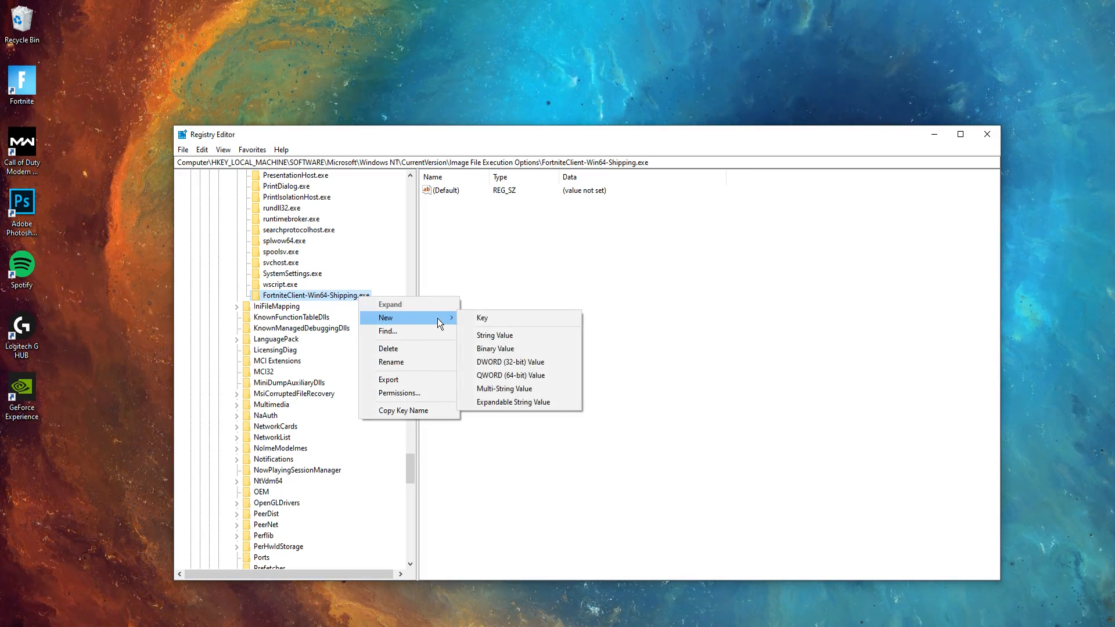
pyautogui.click(482, 318)
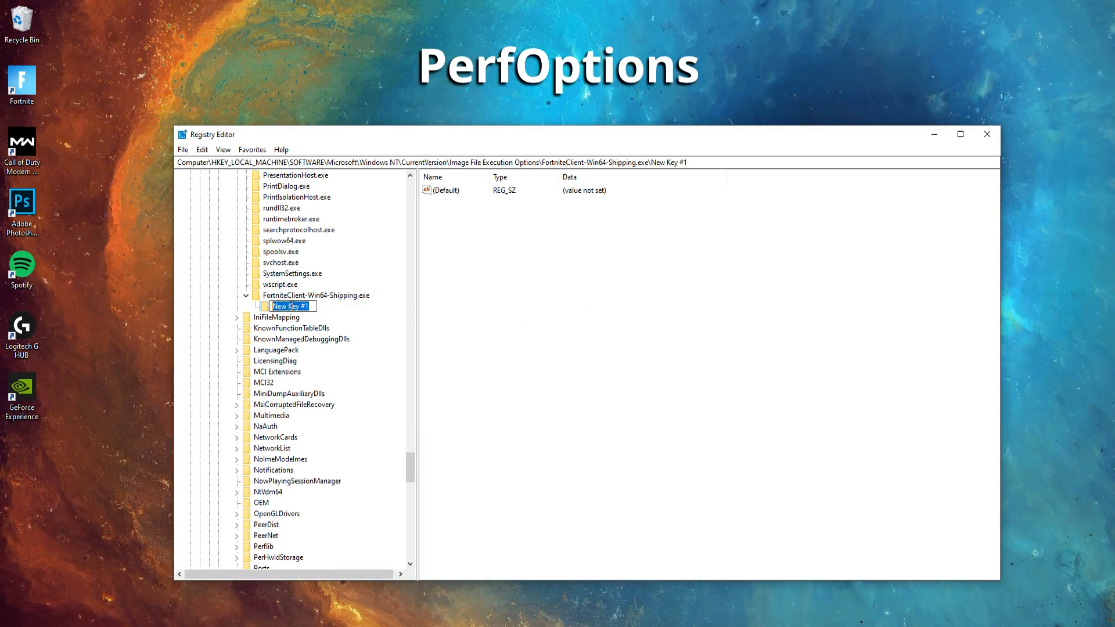
pyautogui.write('P')
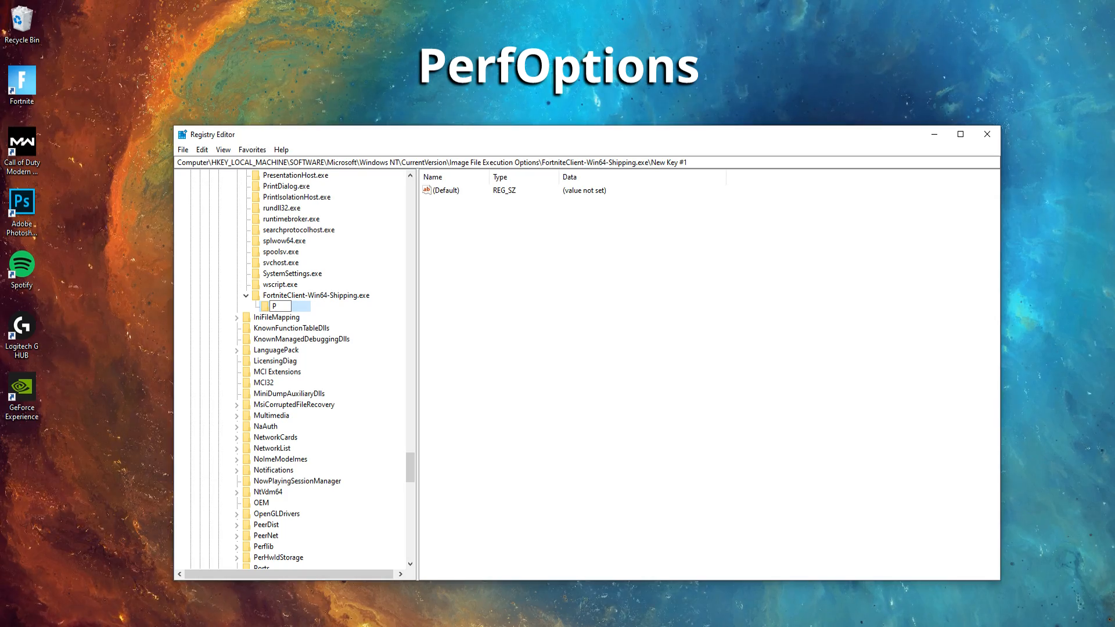
pyautogui.write('erfOpt')
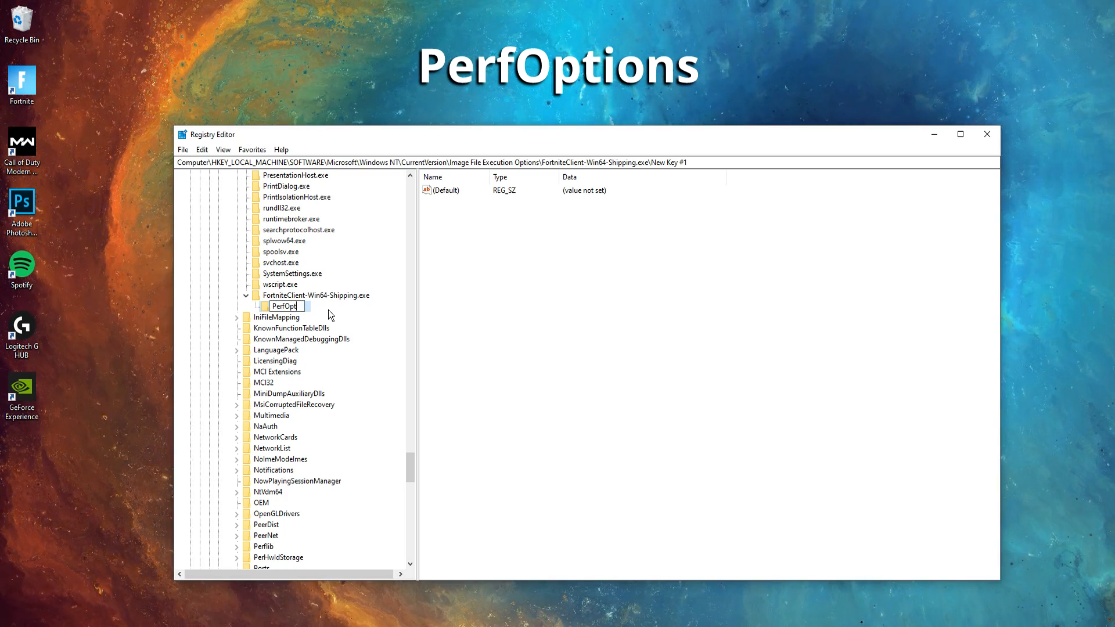
pyautogui.write('ions')
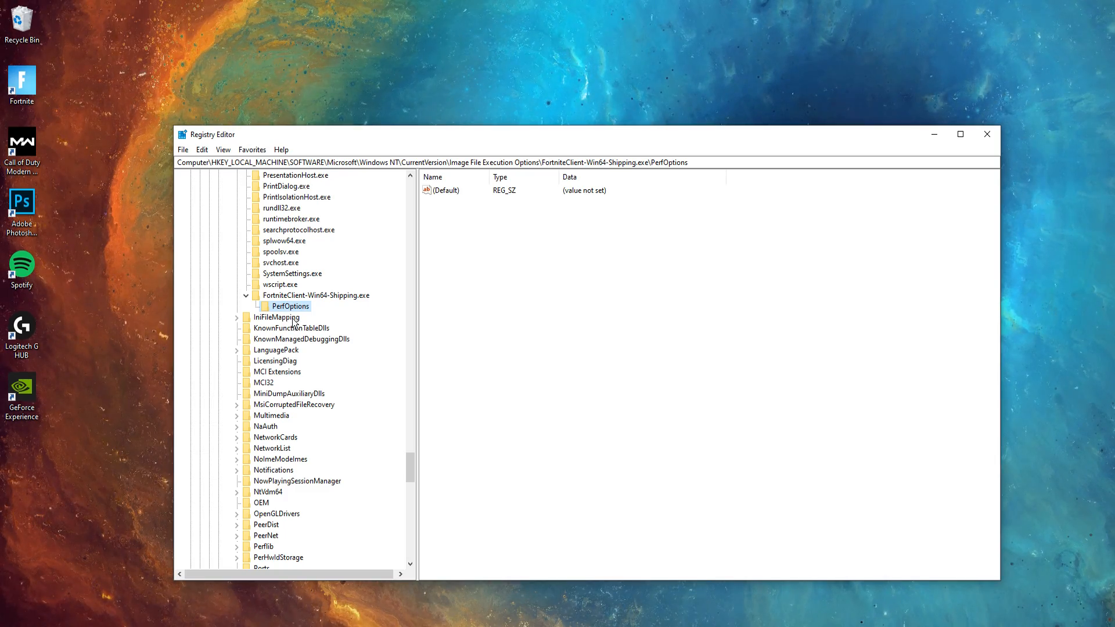
# Create a new DWORD (32-bit) value named CpuPriorityClass under PerfOptions.
pyautogui.rightClick(290, 306)
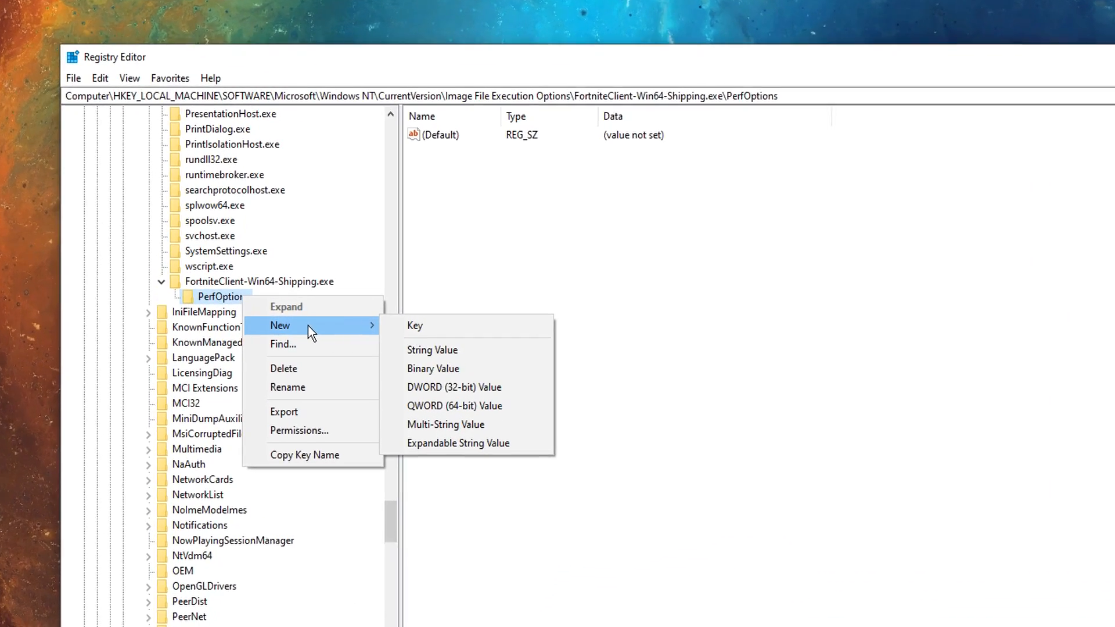
pyautogui.moveTo(449, 396)
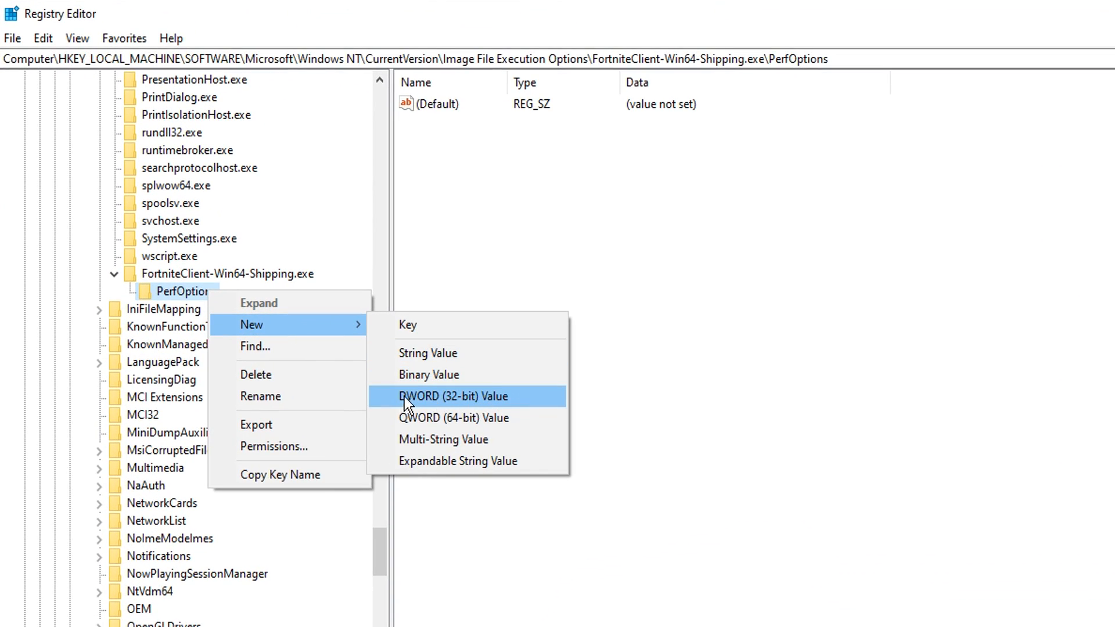
pyautogui.moveTo(541, 409)
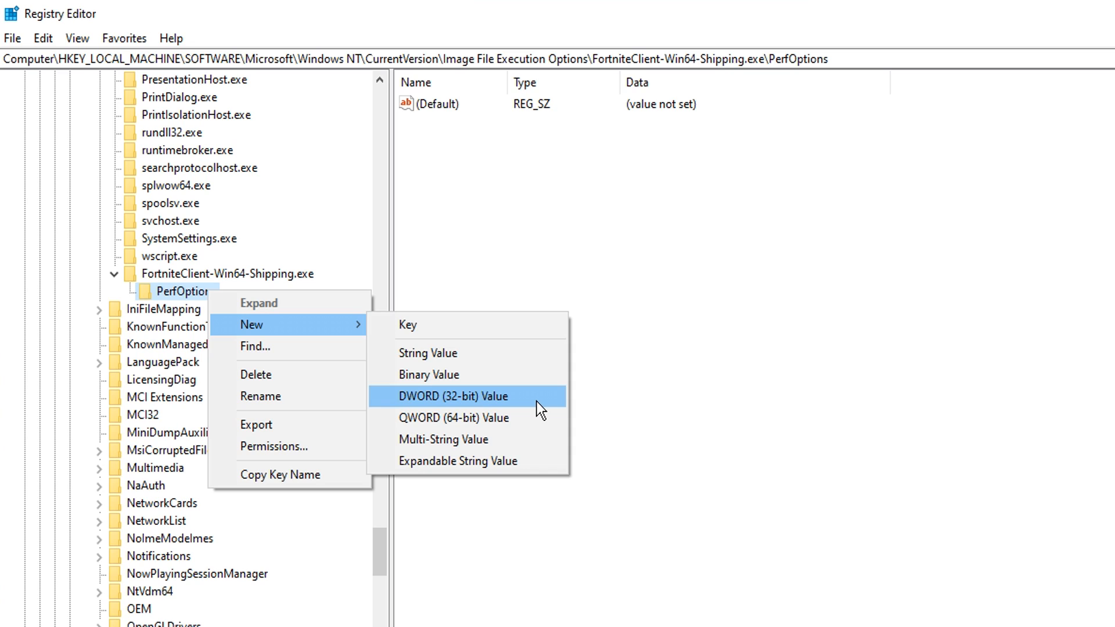
pyautogui.moveTo(534, 404)
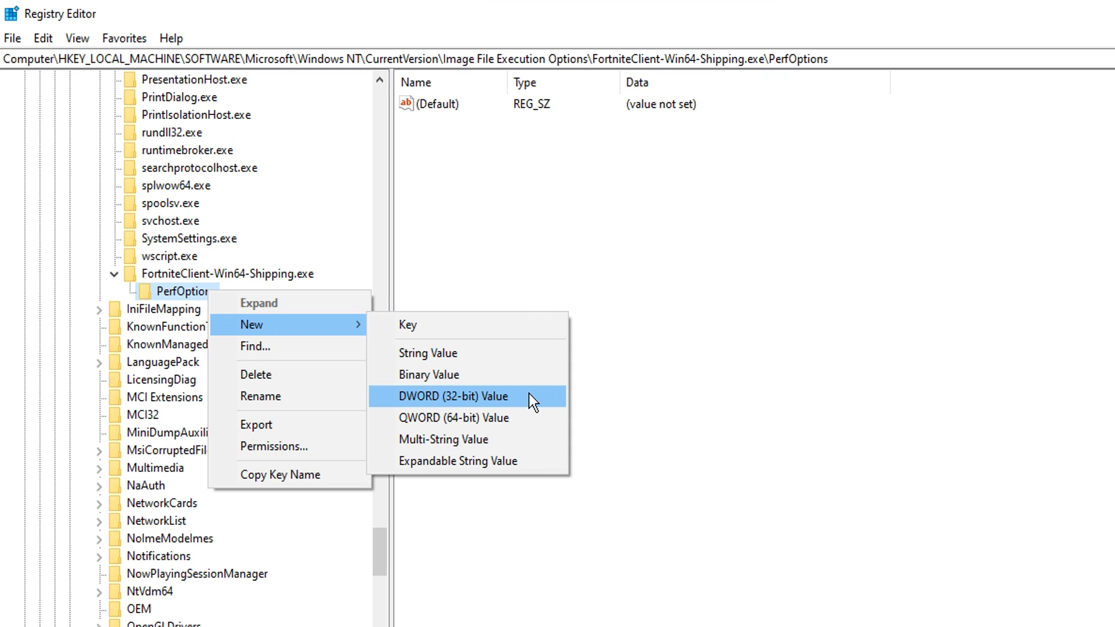
pyautogui.click(452, 396)
pyautogui.write('CpuPriorityClass')
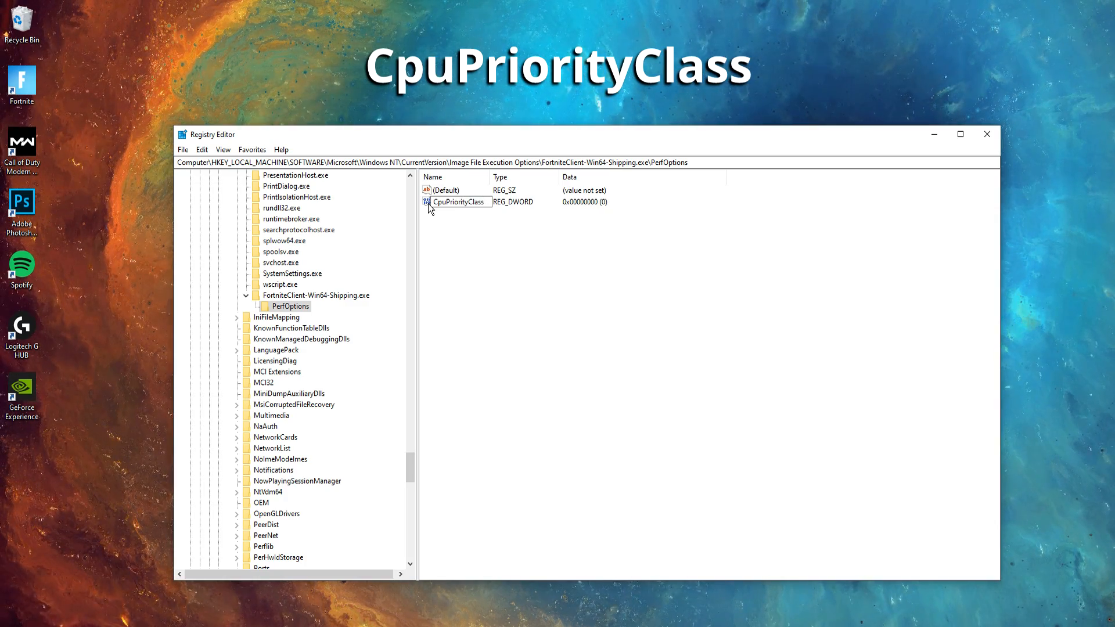
pyautogui.doubleClick(459, 202)
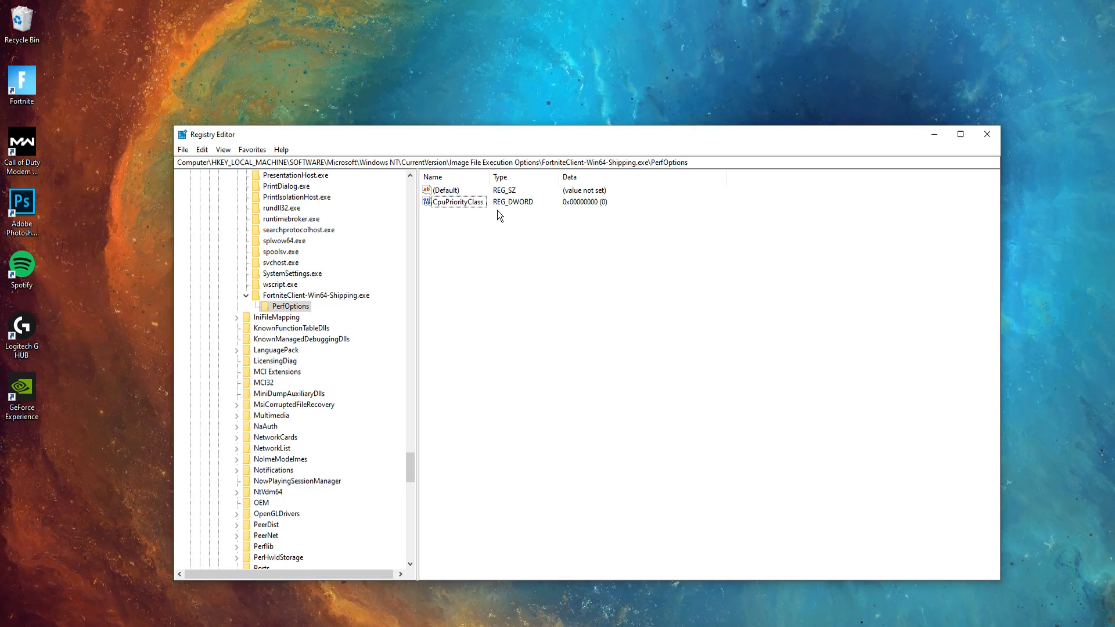
# Enter 3 as the CpuPriorityClass value data.
pyautogui.doubleClick(456, 202)
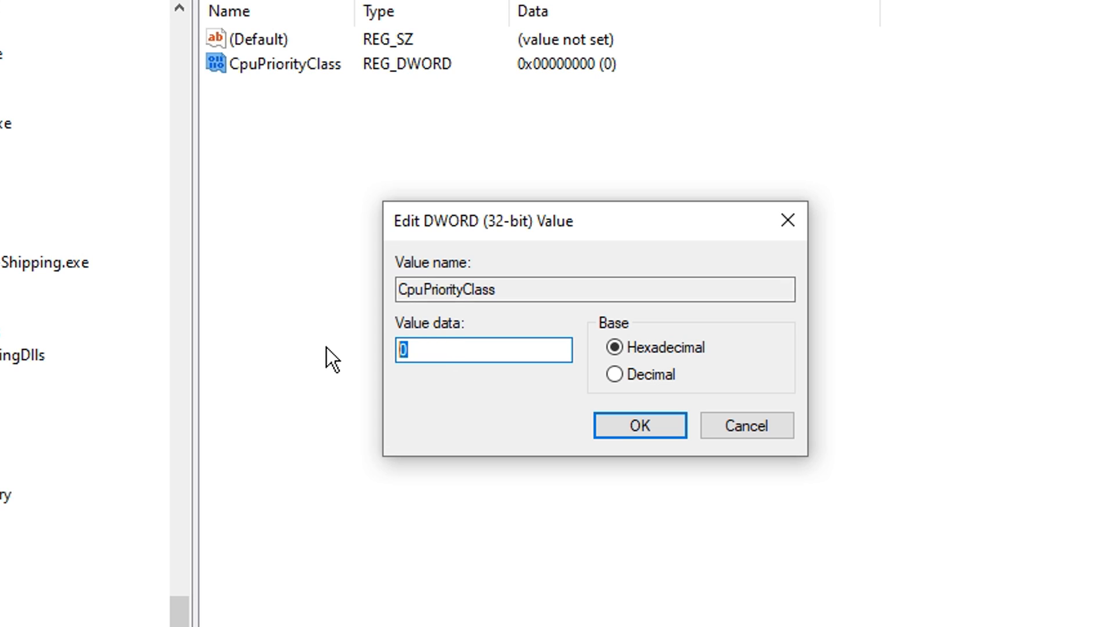
pyautogui.write('3')
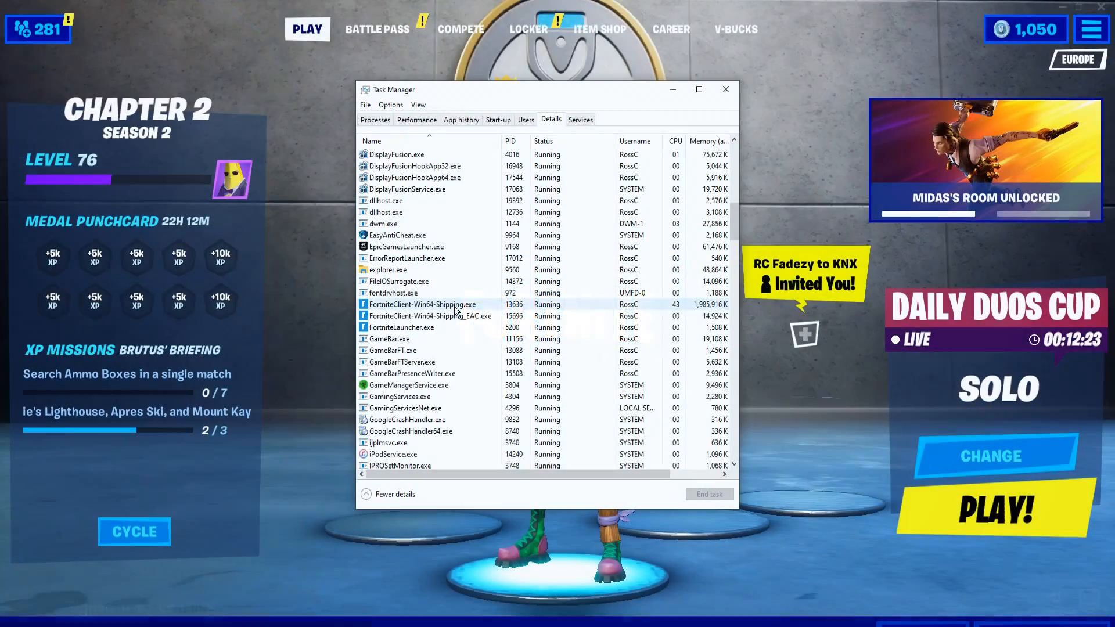
# Check in Task Manager Details that FortniteClient-Win64-Shipping.exe shows High priority.
pyautogui.rightClick(421, 305)
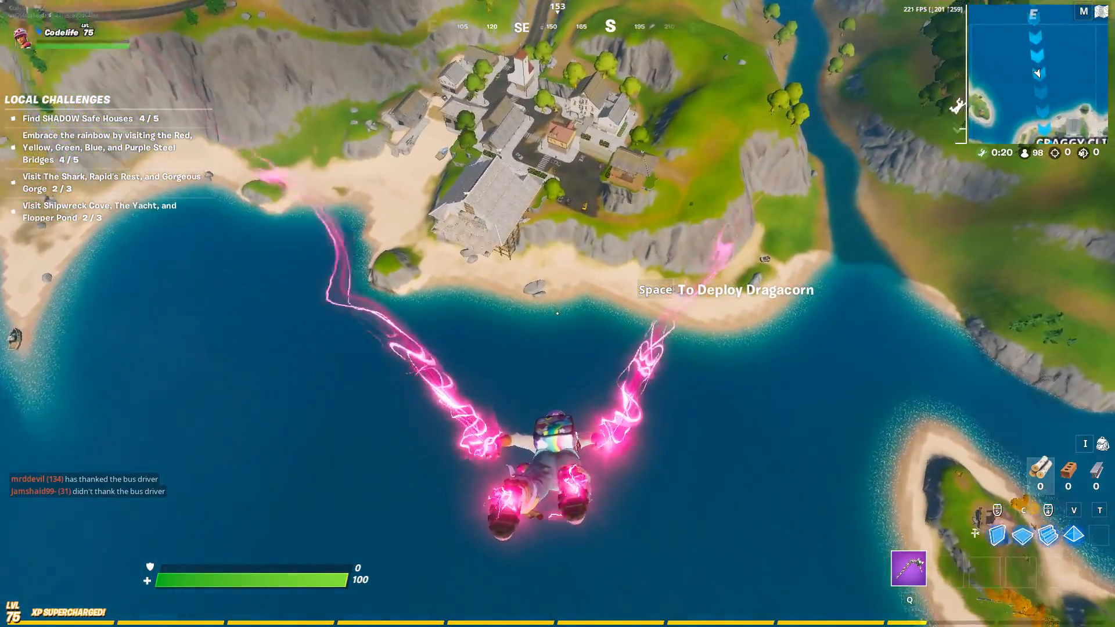
pyautogui.press('space')
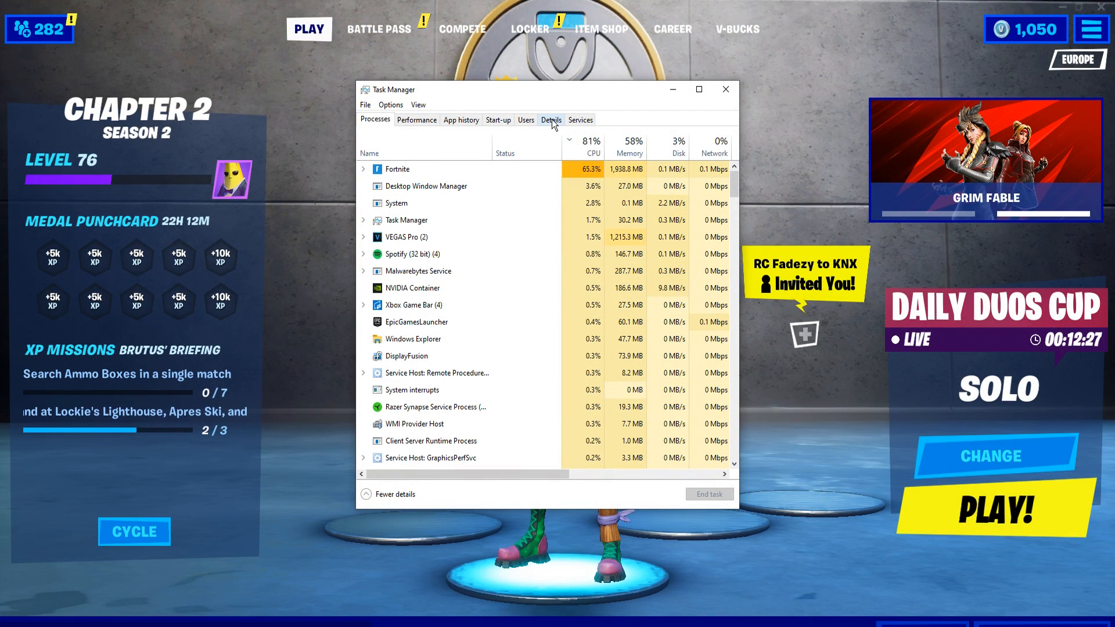
pyautogui.click(551, 120)
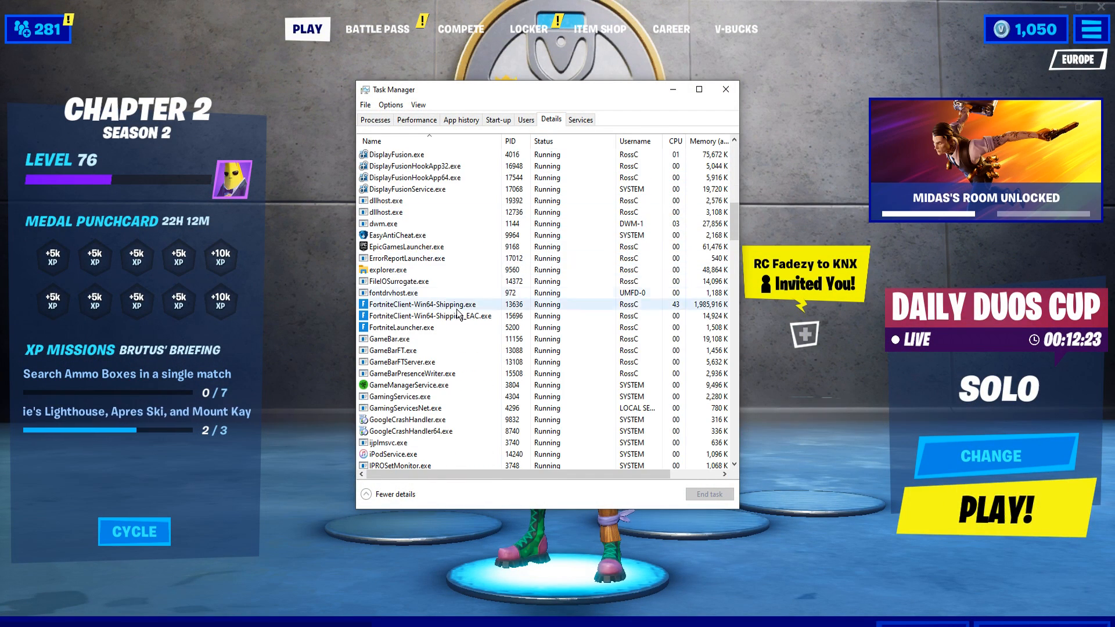
pyautogui.rightClick(419, 305)
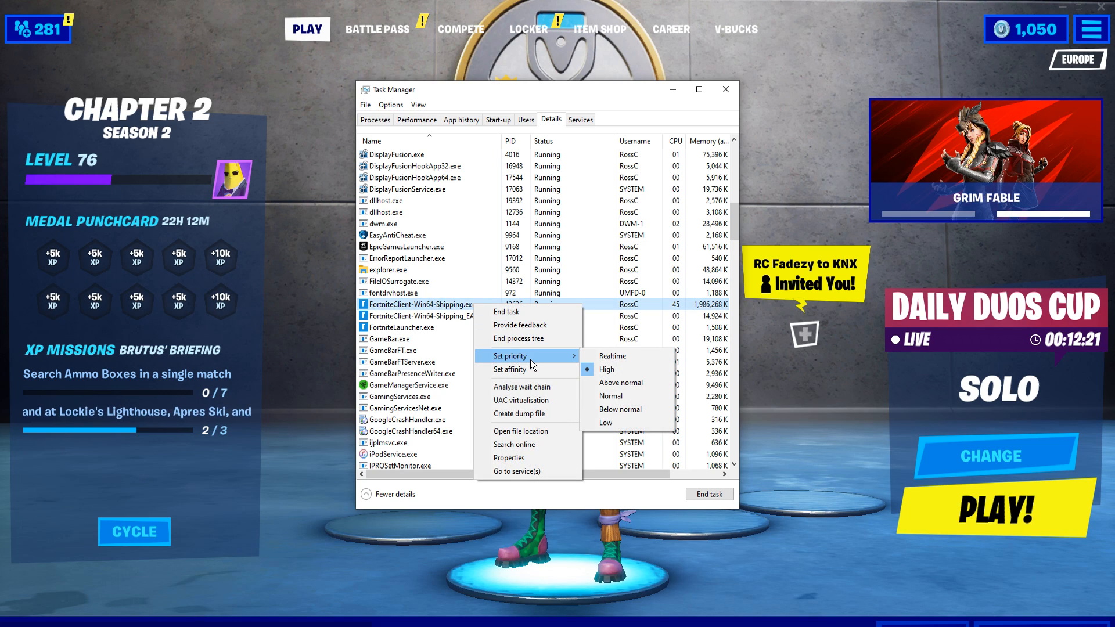
pyautogui.moveTo(606, 369)
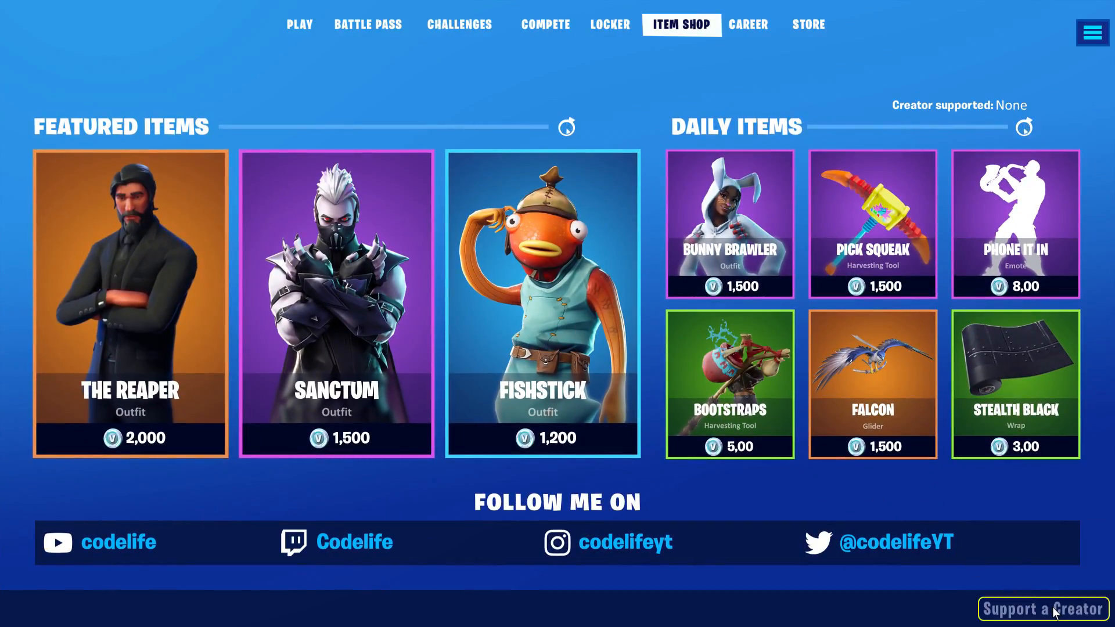
# Open Support a Creator in the Item Shop and enter creator code CODELIFE.
pyautogui.click(1041, 608)
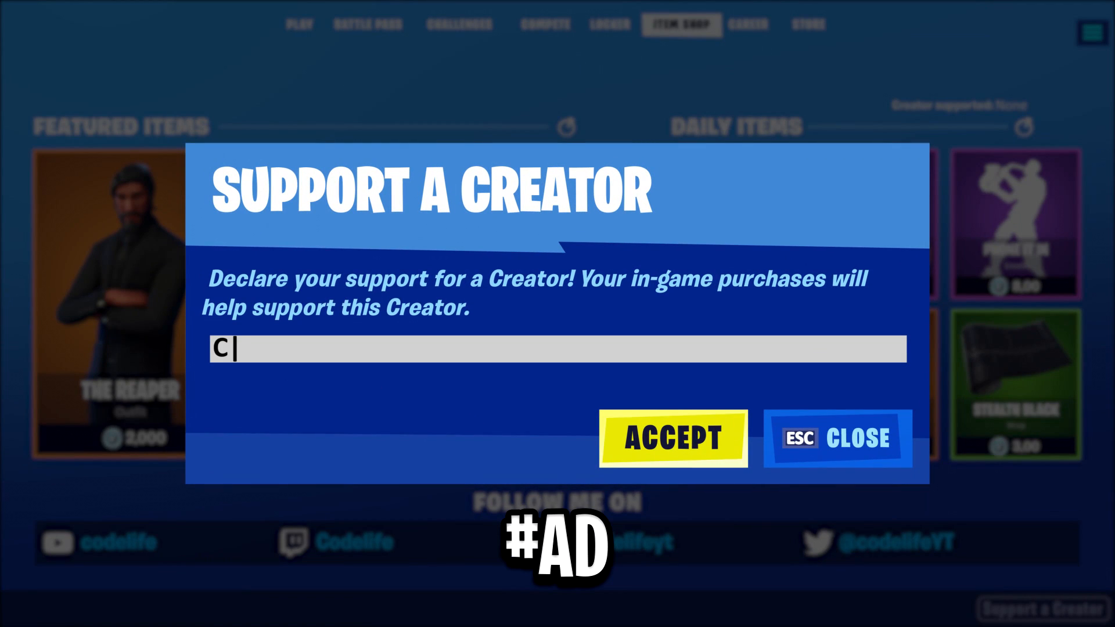
pyautogui.write('ODELIFE')
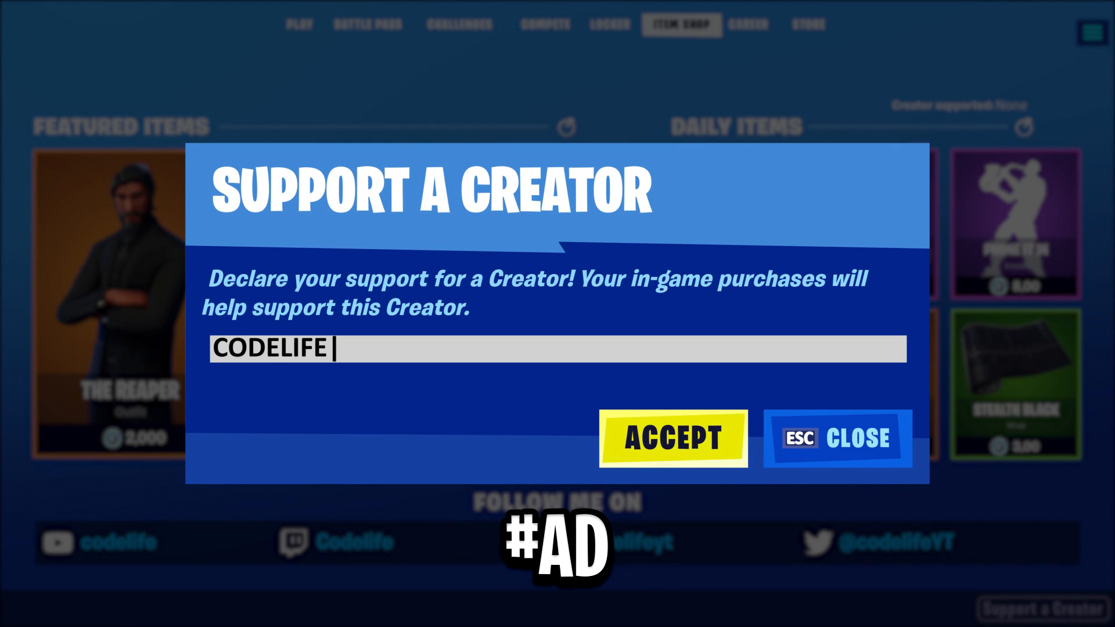